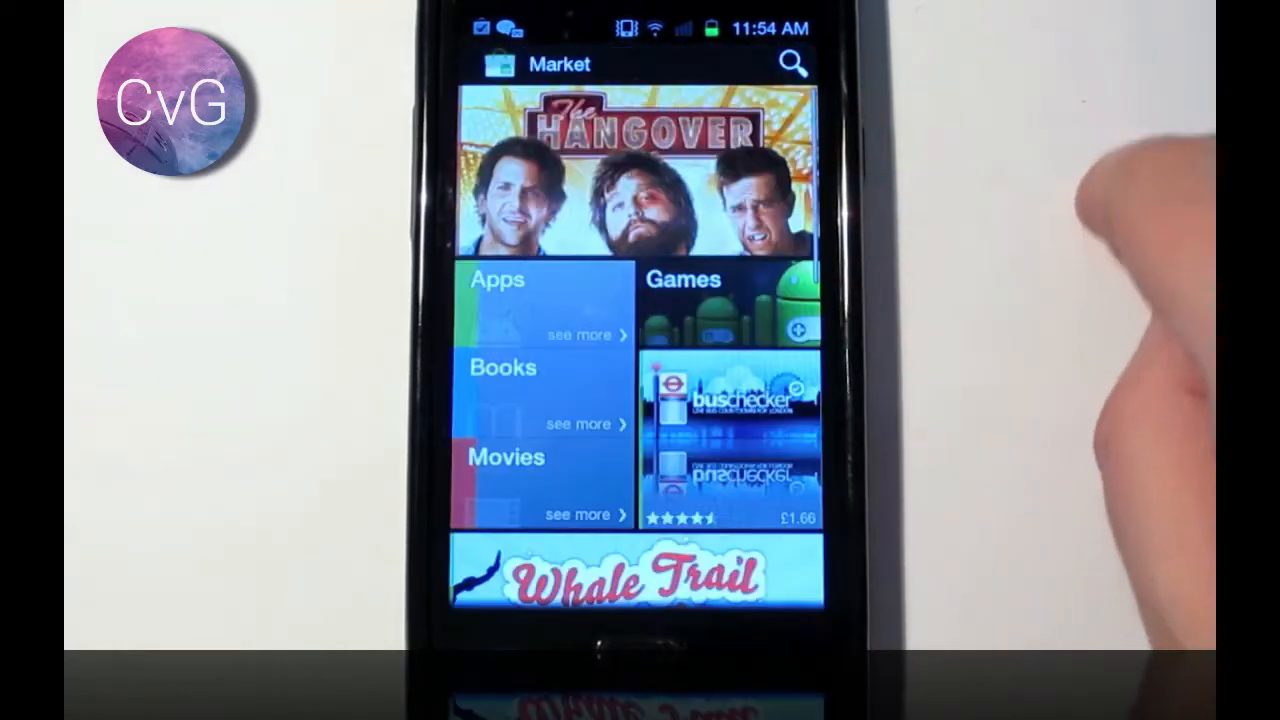
Step: Search the Market for 'go', choose GO Launcher EX and accept permissions to install it
click(792, 64)
text(go)
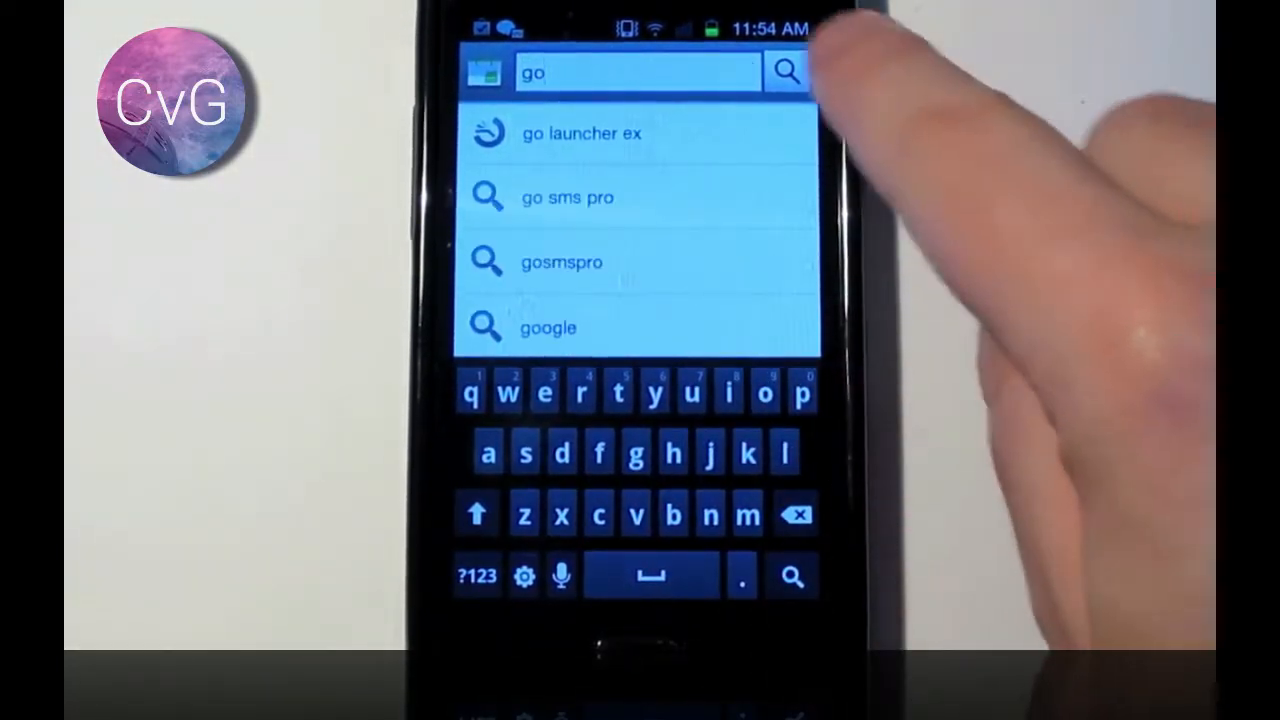
click(580, 132)
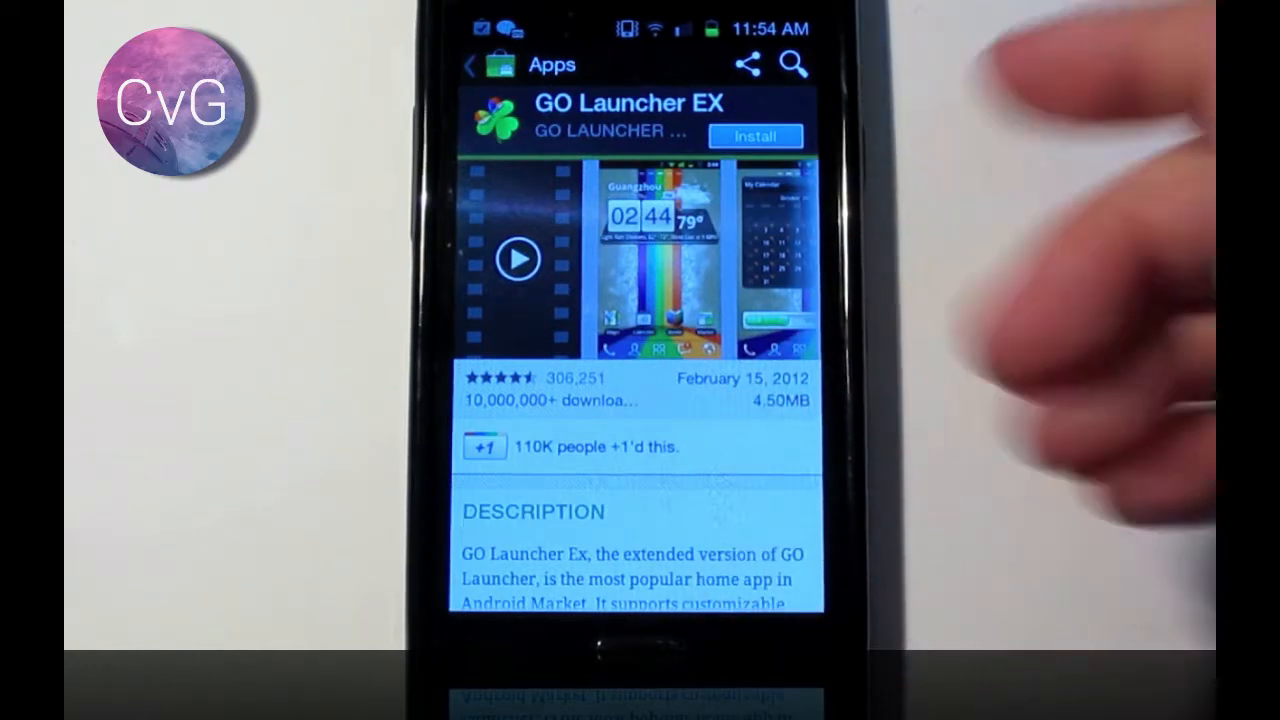
click(754, 136)
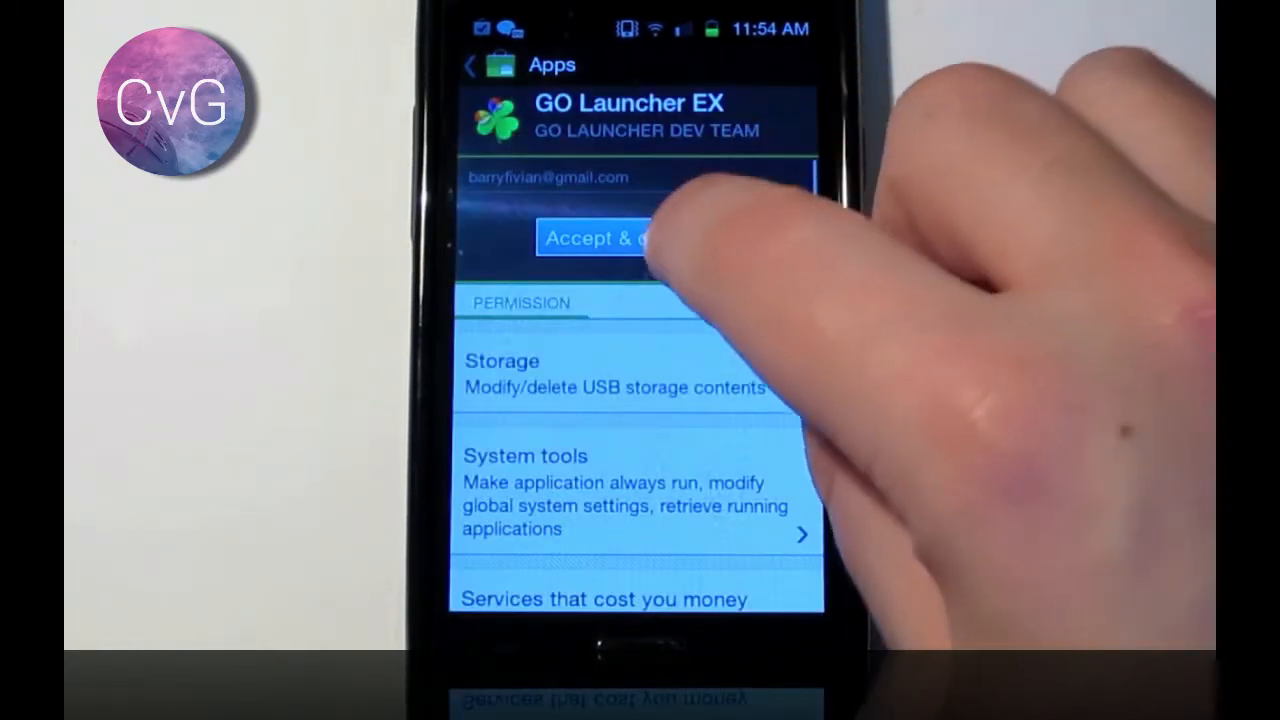
click(596, 238)
text(ld)
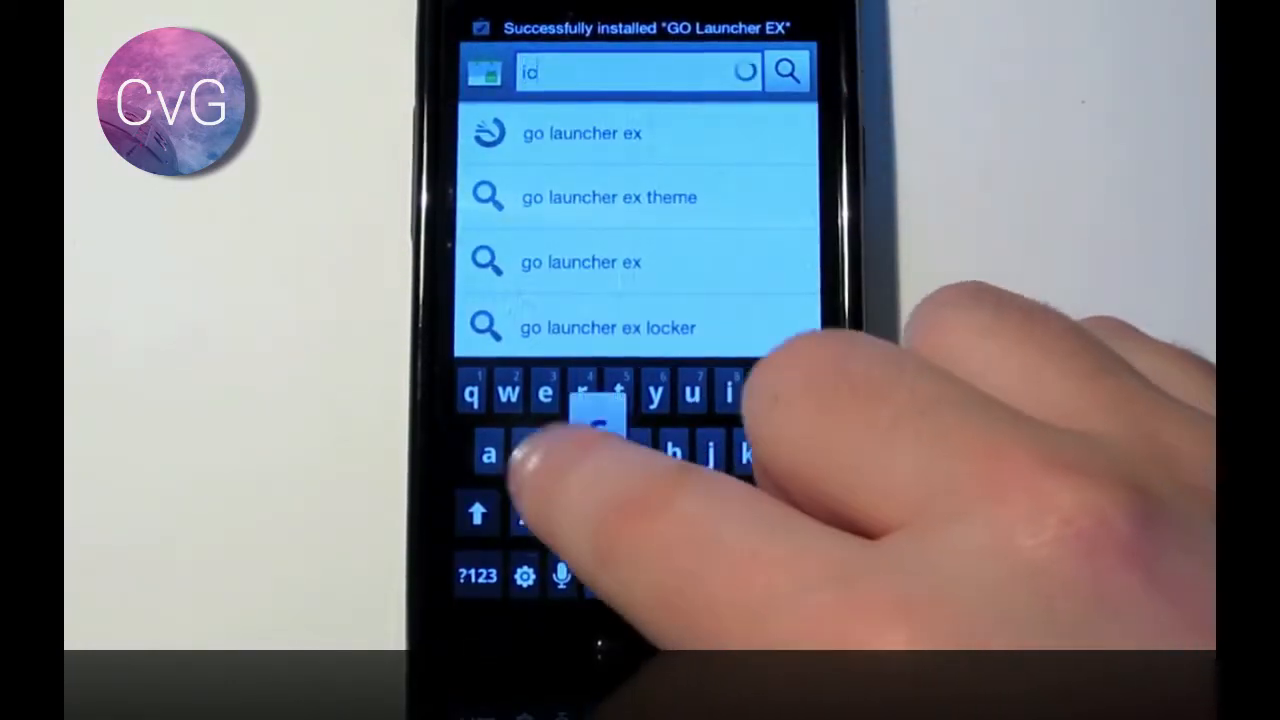
Step: Search 'ics' and open the GO Launcher EX Theme ICS listing by Alefox to install it
click(582, 132)
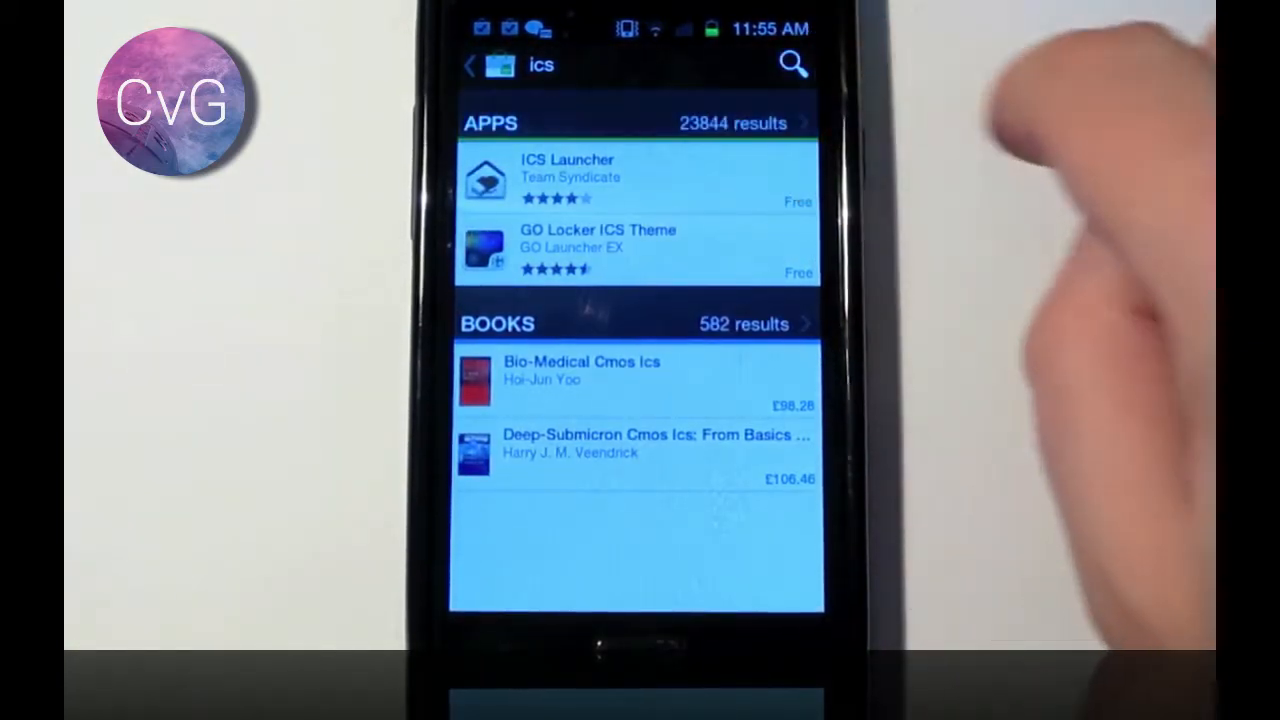
scroll(up, 3)
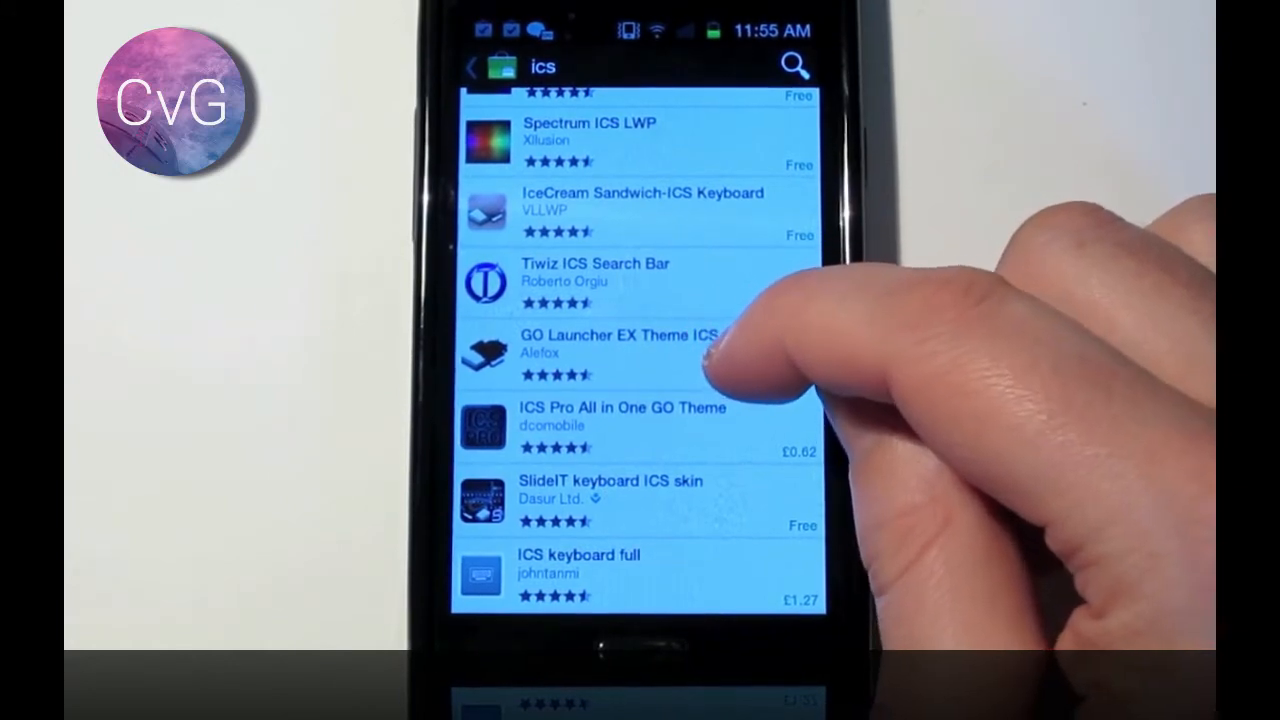
click(620, 350)
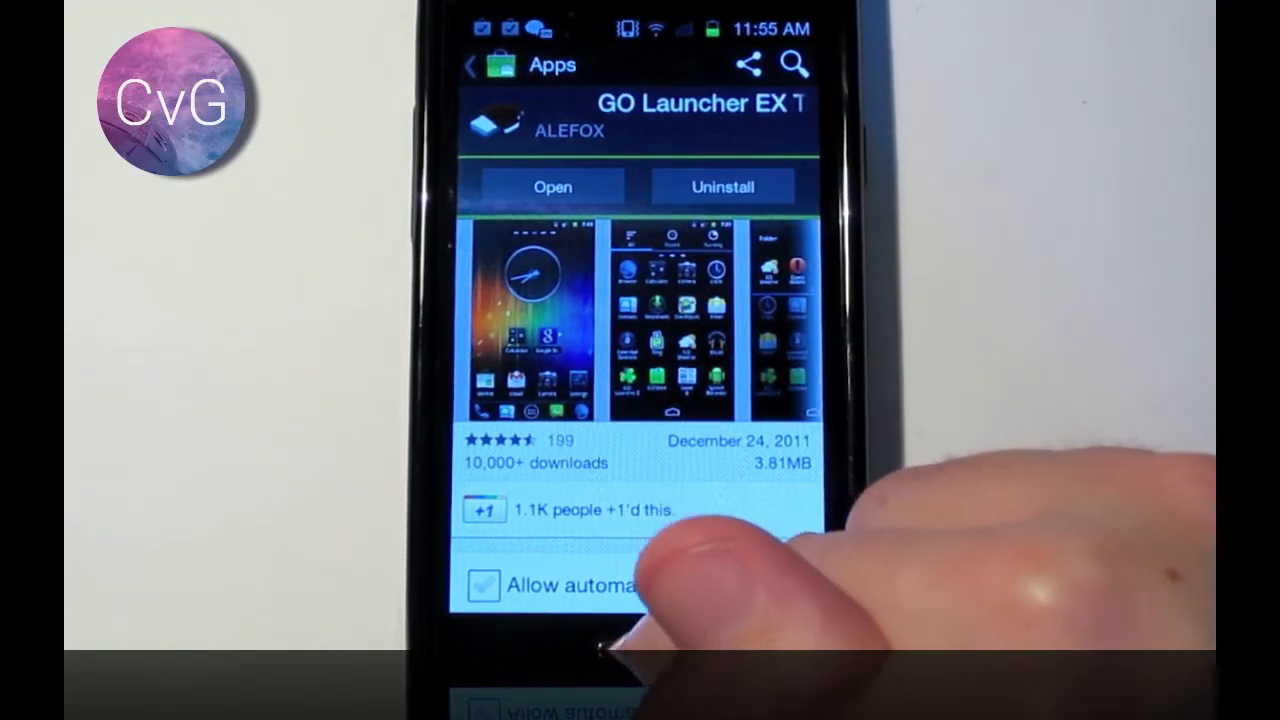
Step: Launch the theme, set GO Launcher EX as the default home app and confirm a tried transition effect
click(552, 188)
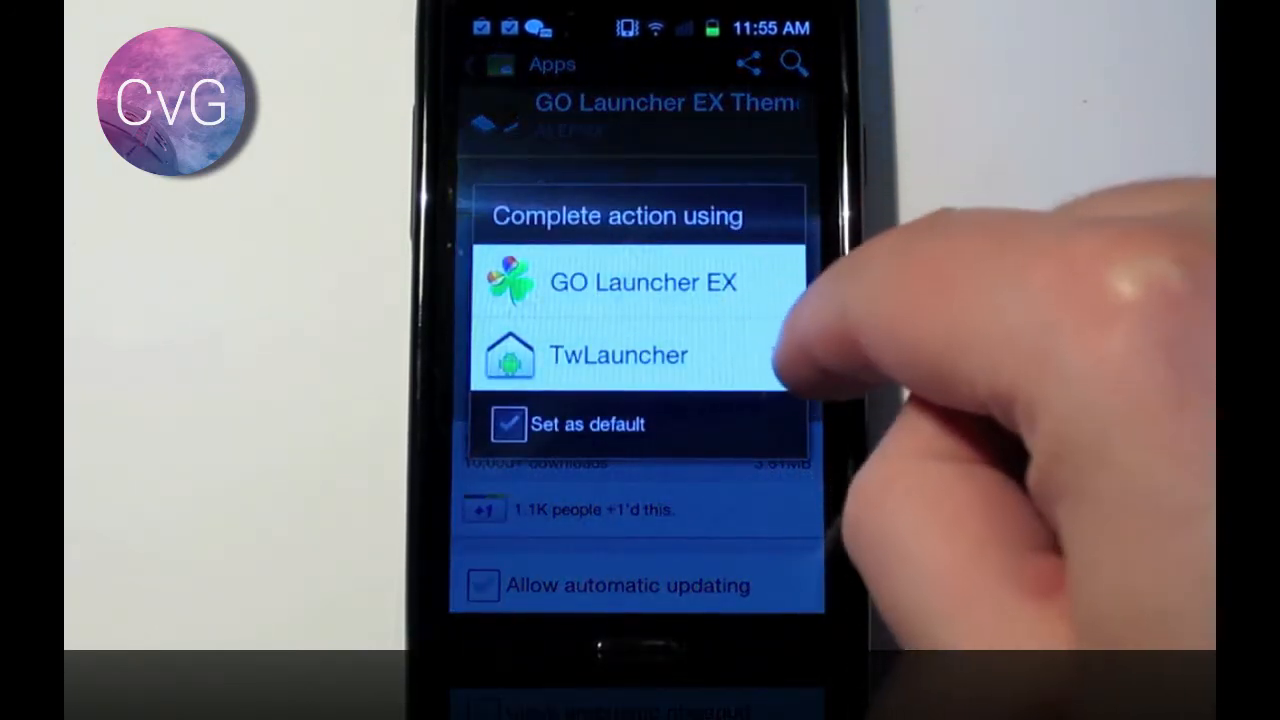
click(508, 424)
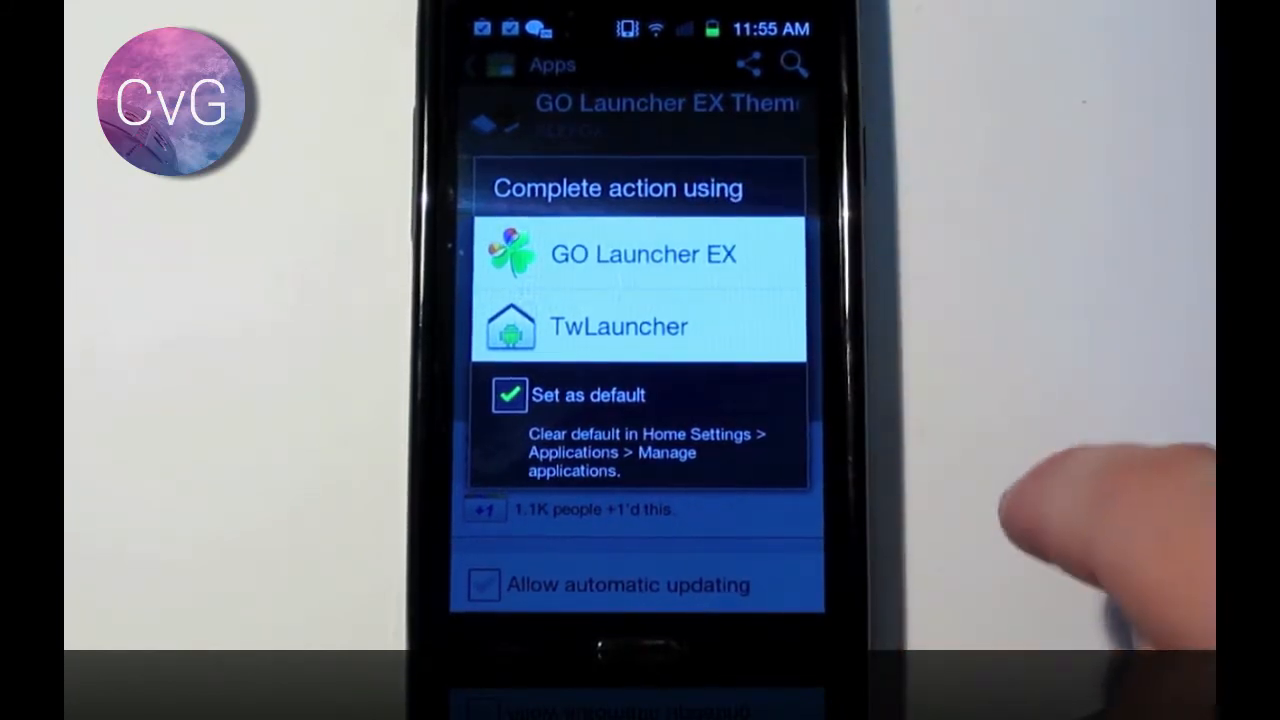
click(642, 254)
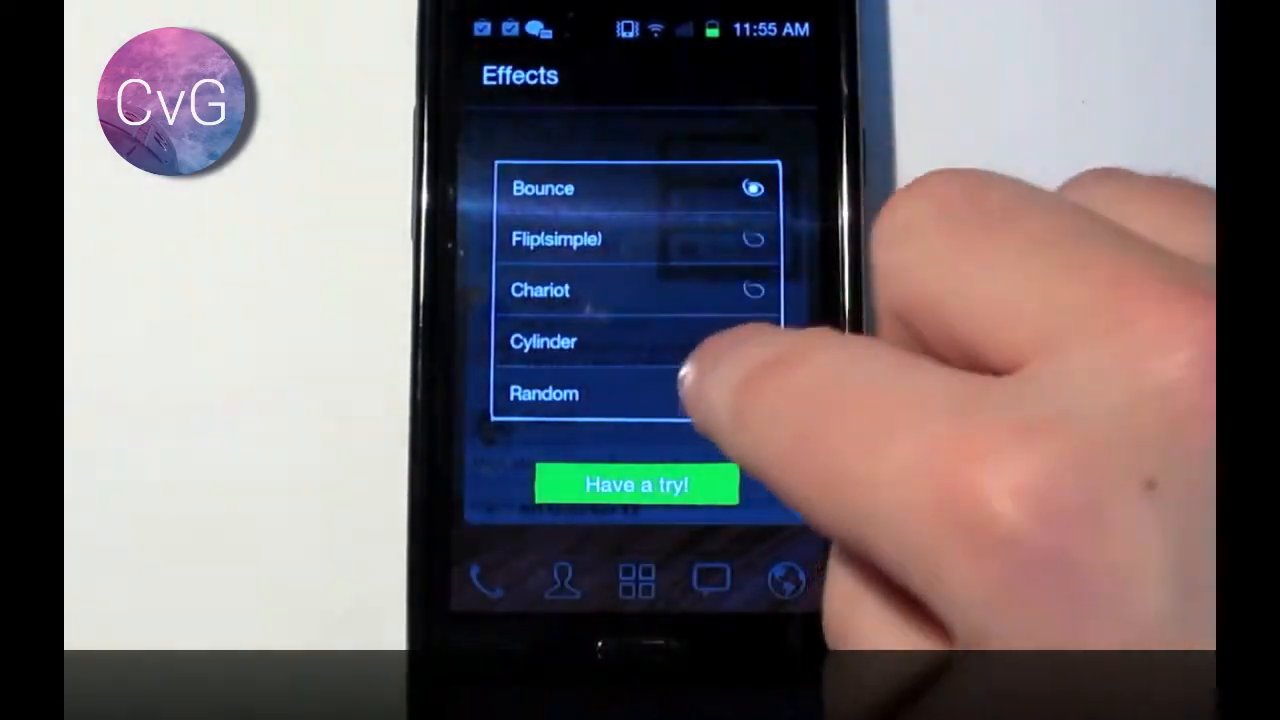
click(636, 484)
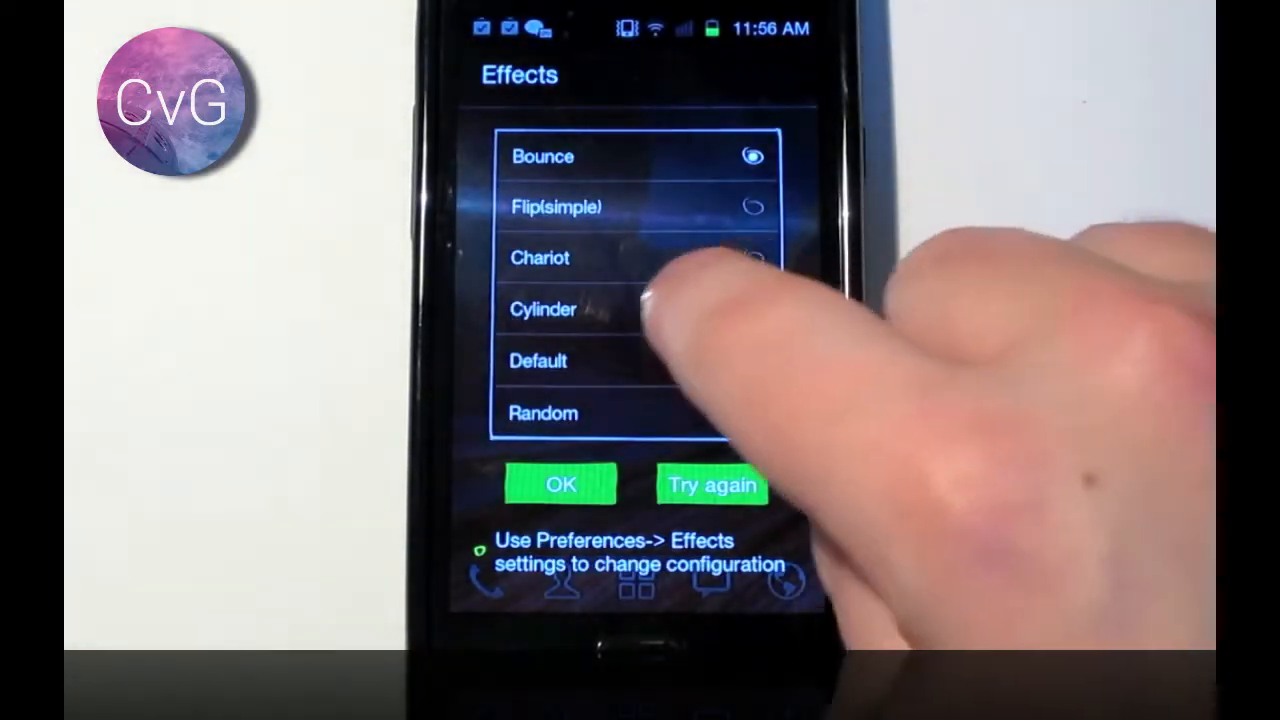
click(560, 486)
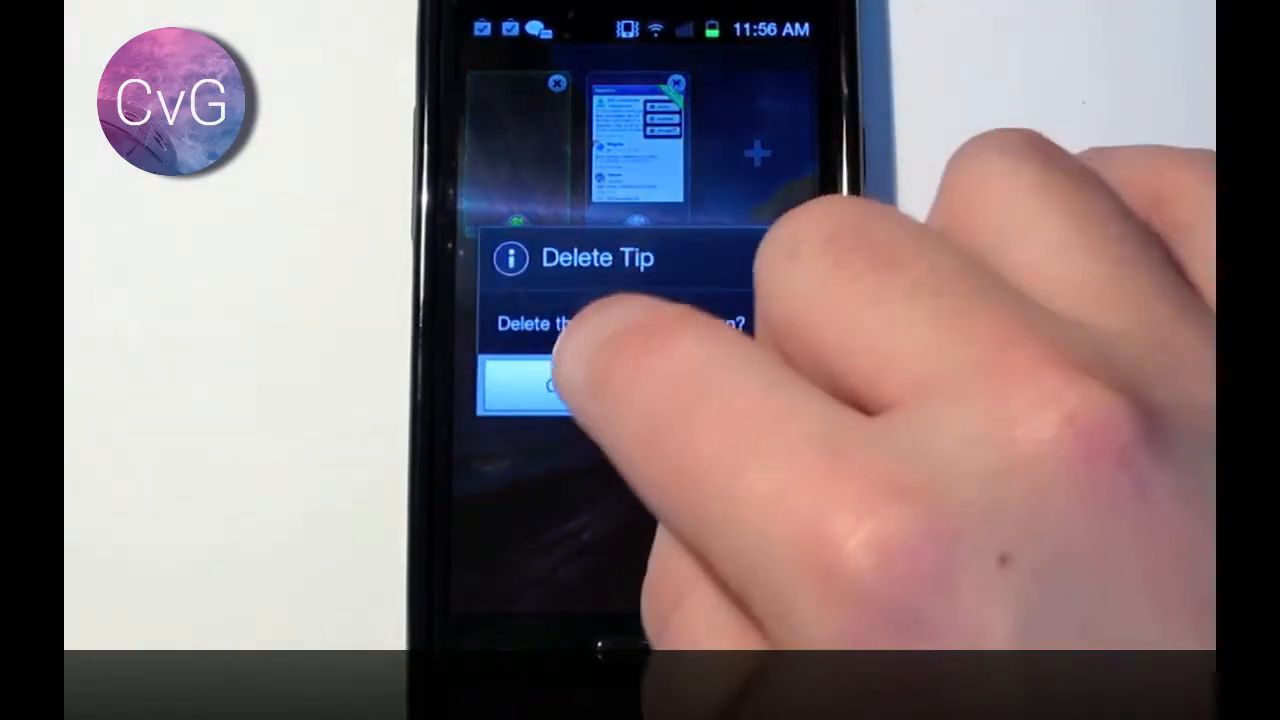
Step: Confirm deleting the tip screen from the home screens
click(544, 388)
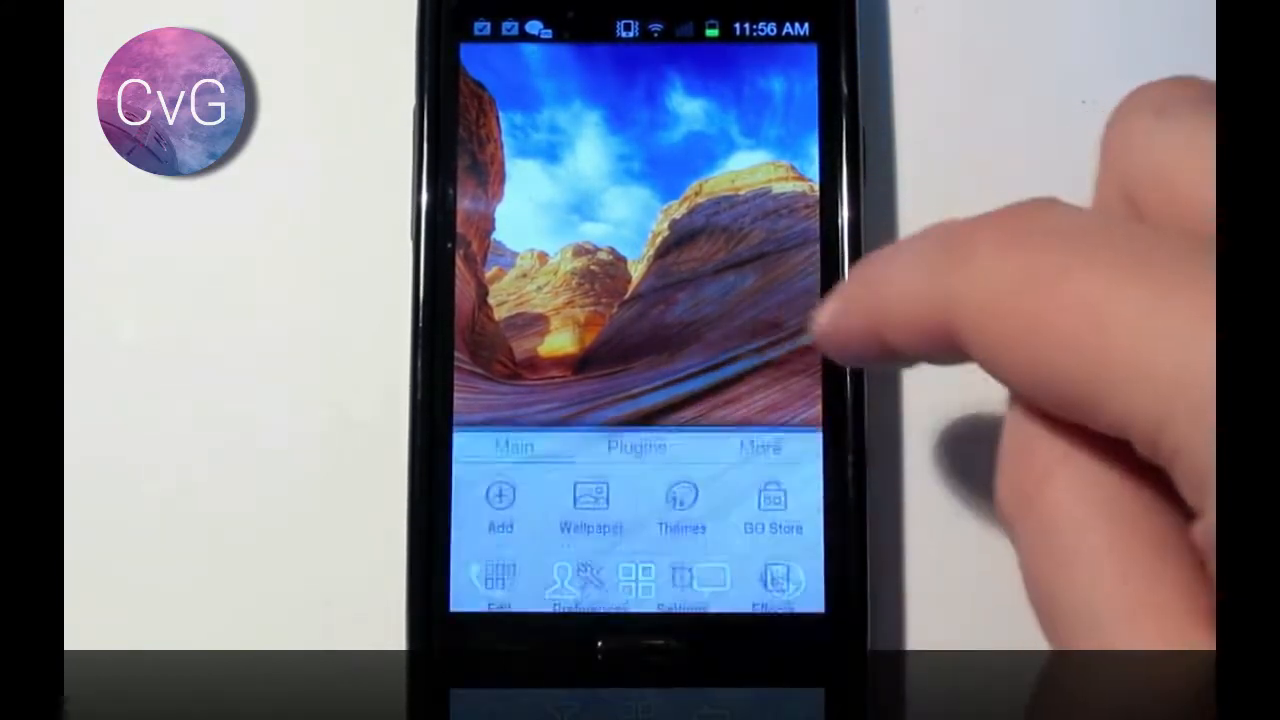
Step: From Menu > Themes, apply the Ice Cream Sandwich EX theme under My Themes
click(684, 490)
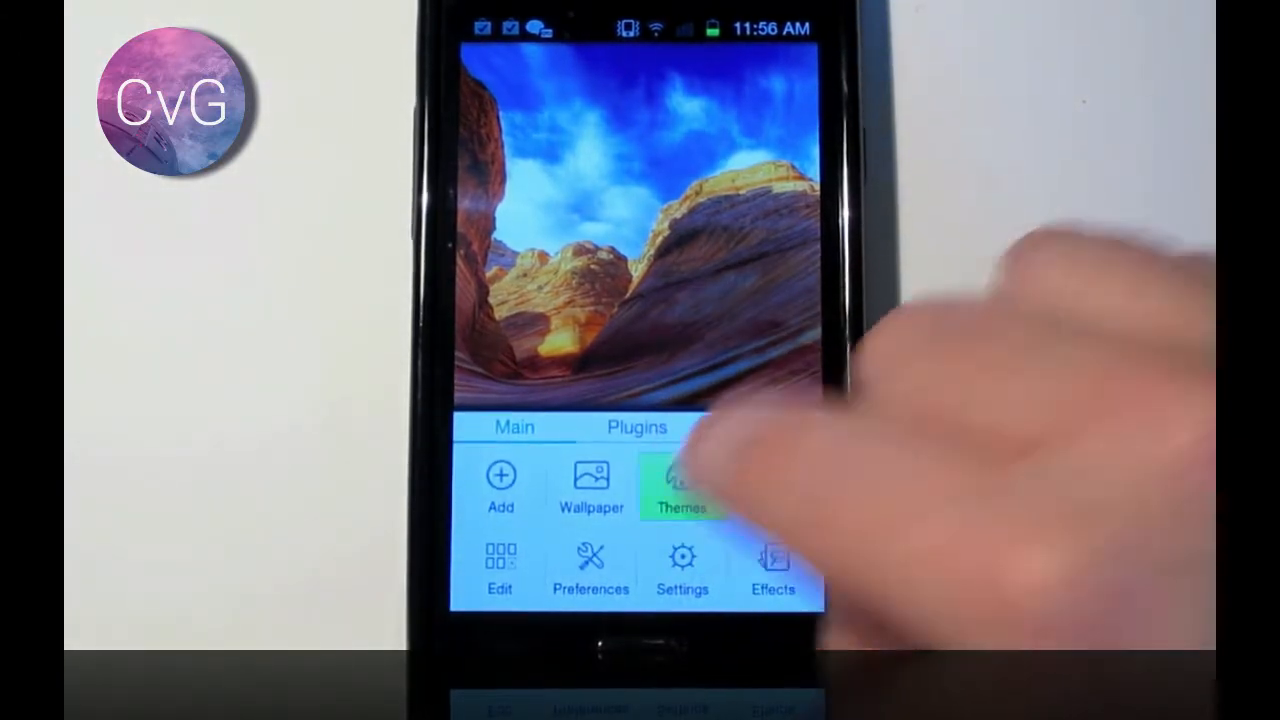
click(684, 486)
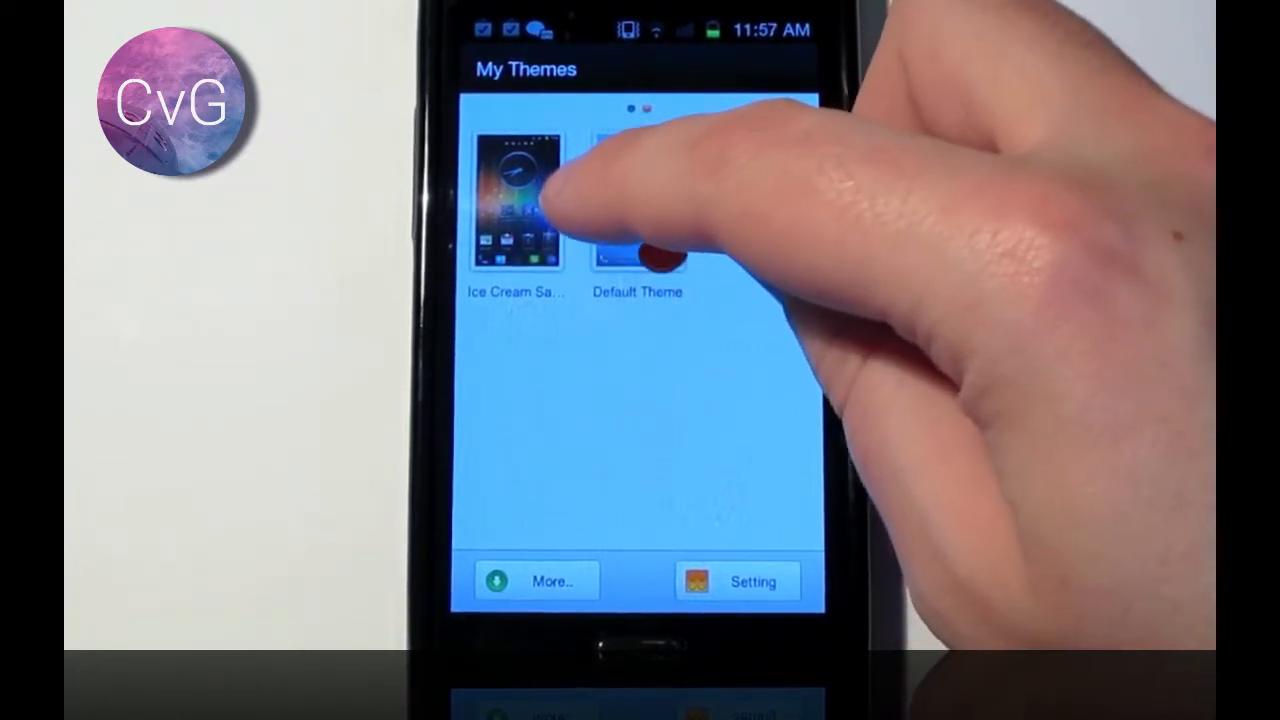
click(516, 196)
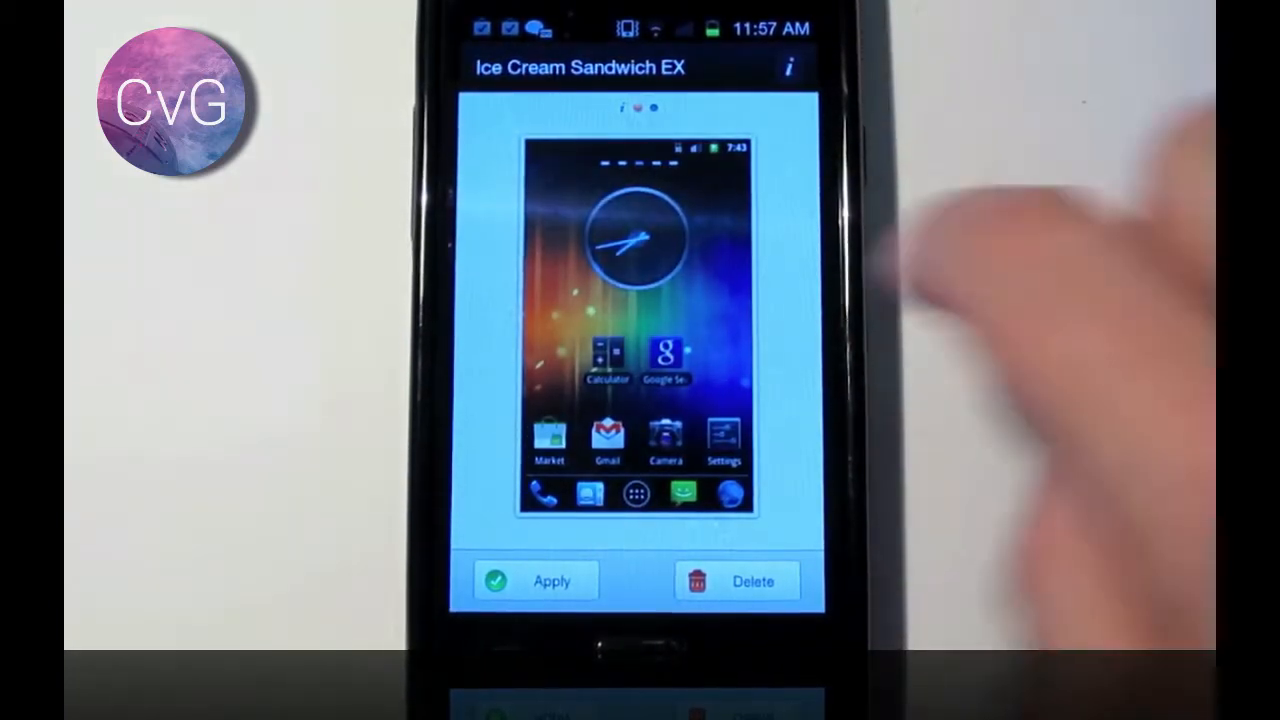
click(636, 492)
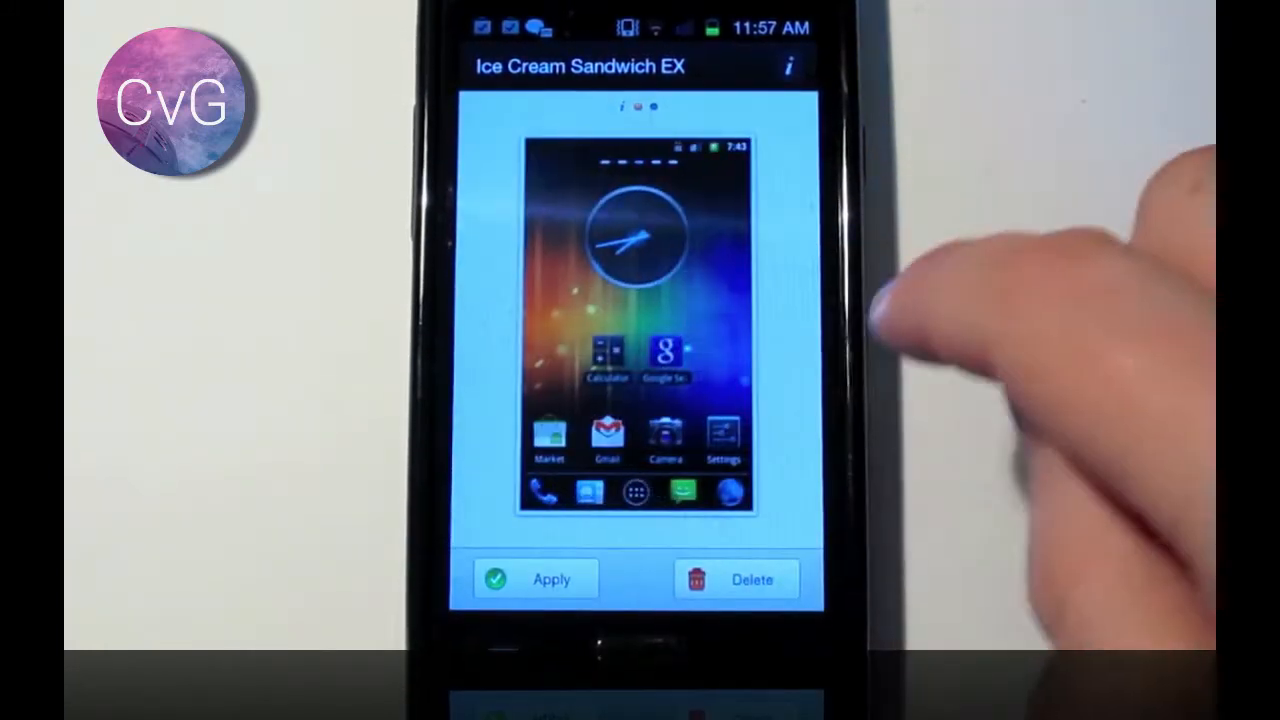
click(536, 578)
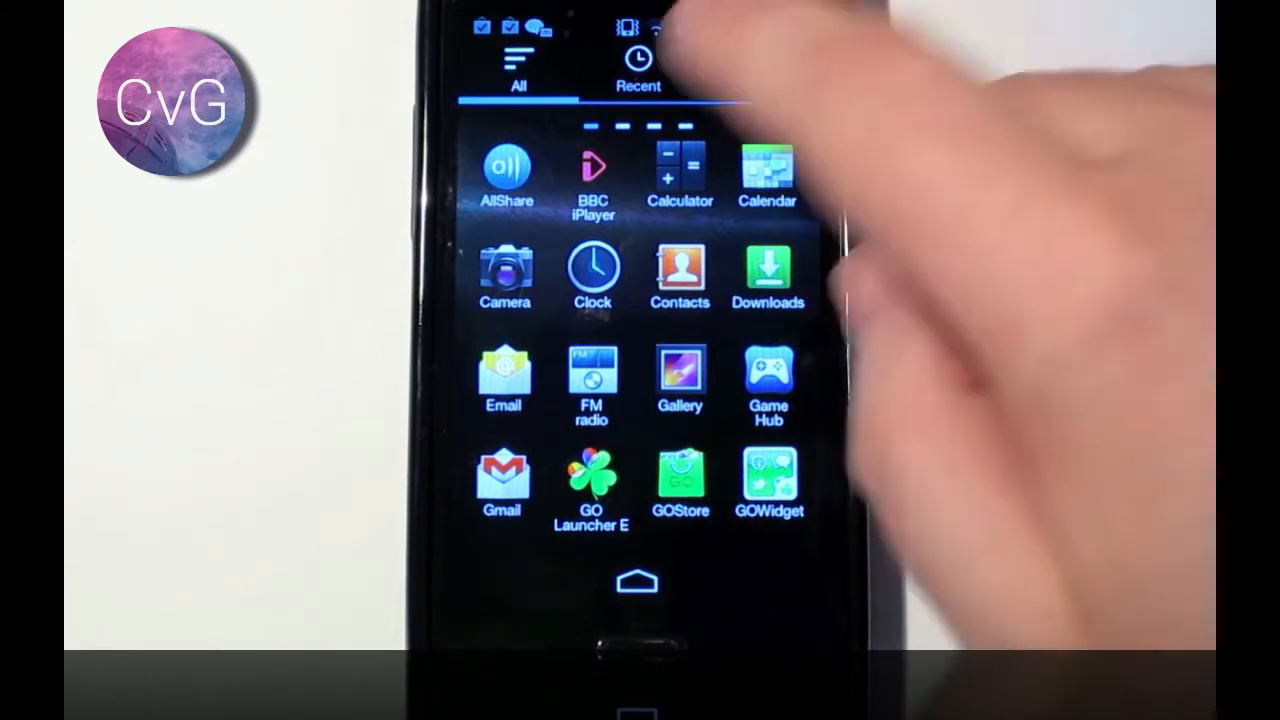
Step: Swipe back to the home screen and bring up the launcher menu again
scroll(left, 3)
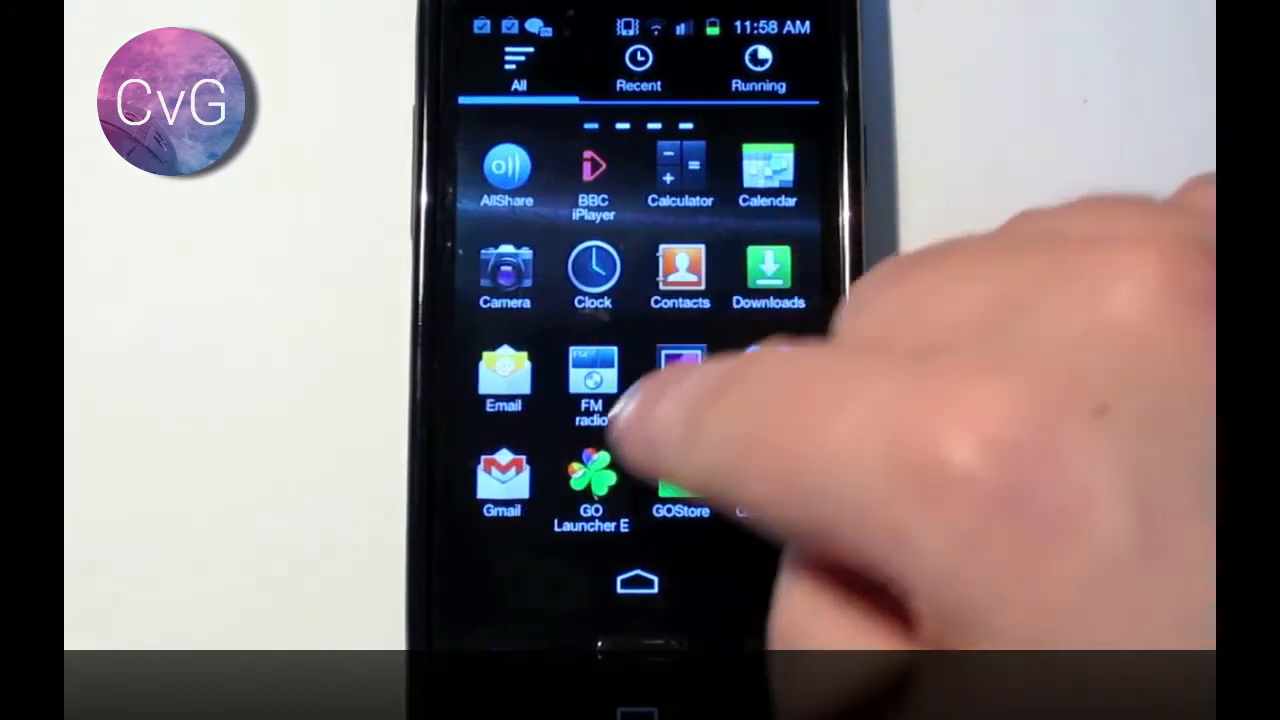
click(638, 580)
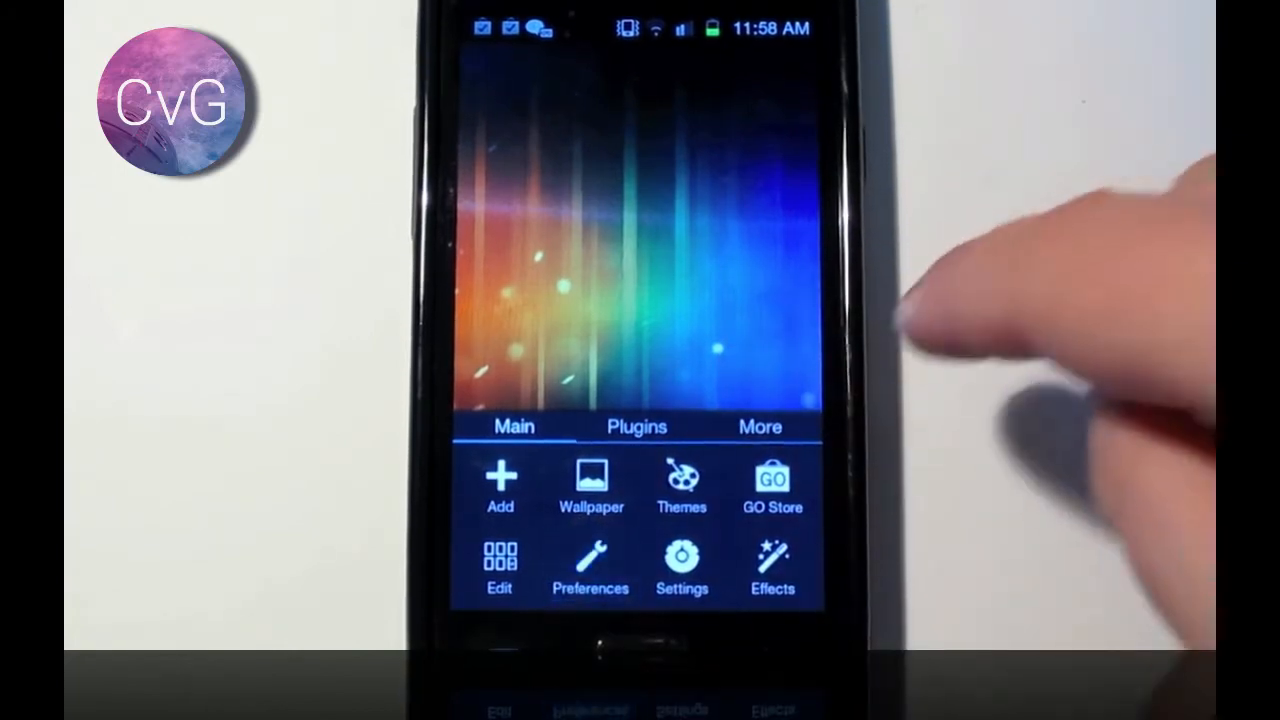
Step: In Preferences > Backgrounds, choose the wallpaper display mode and the dock background style
click(588, 568)
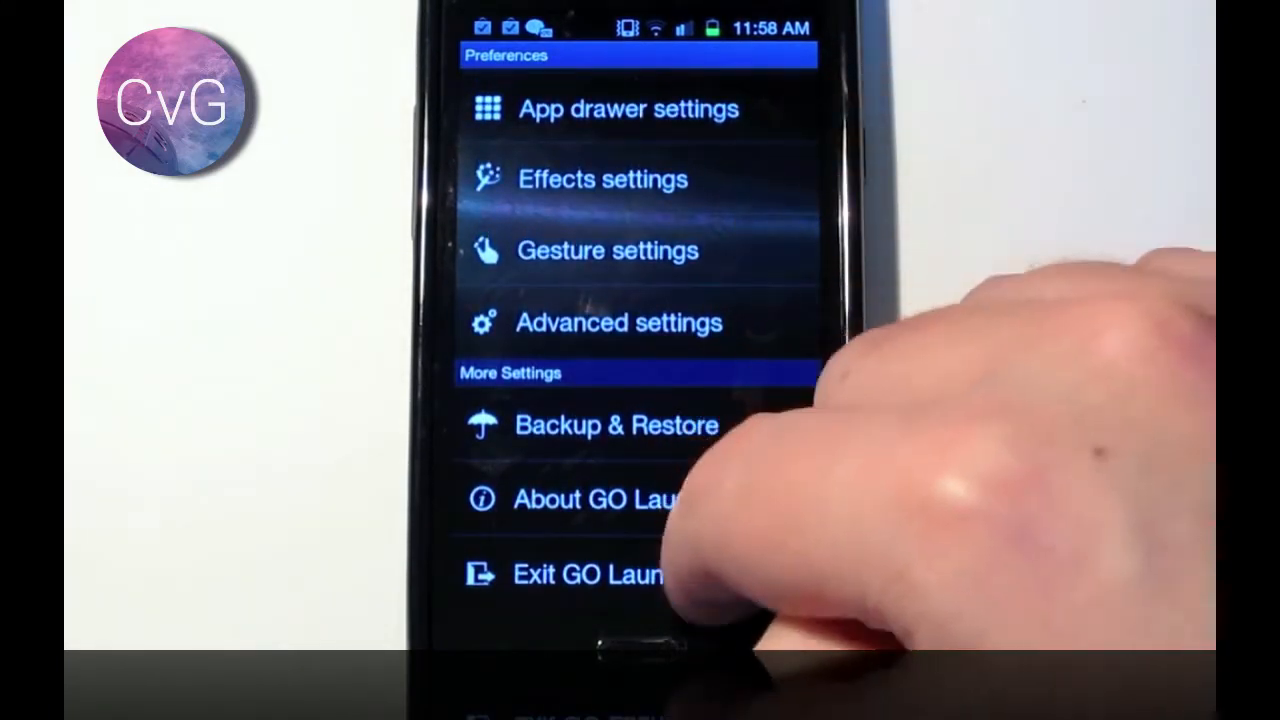
scroll(down, 3)
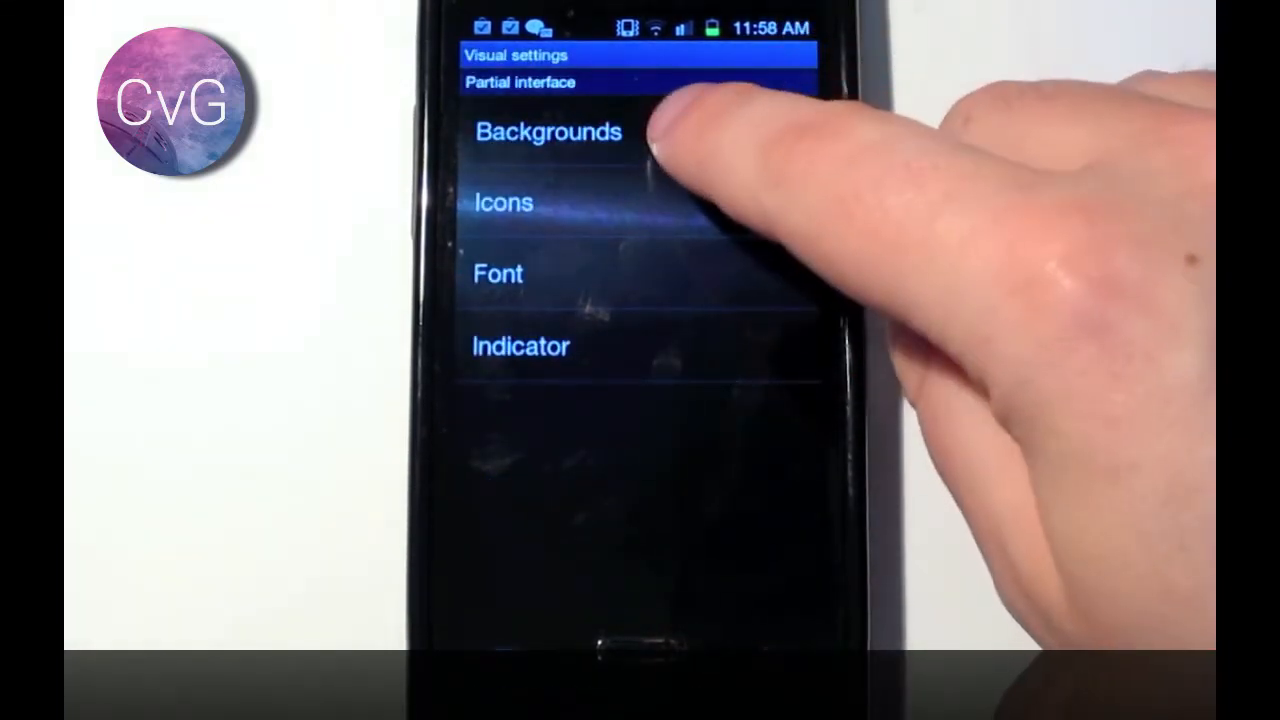
click(548, 132)
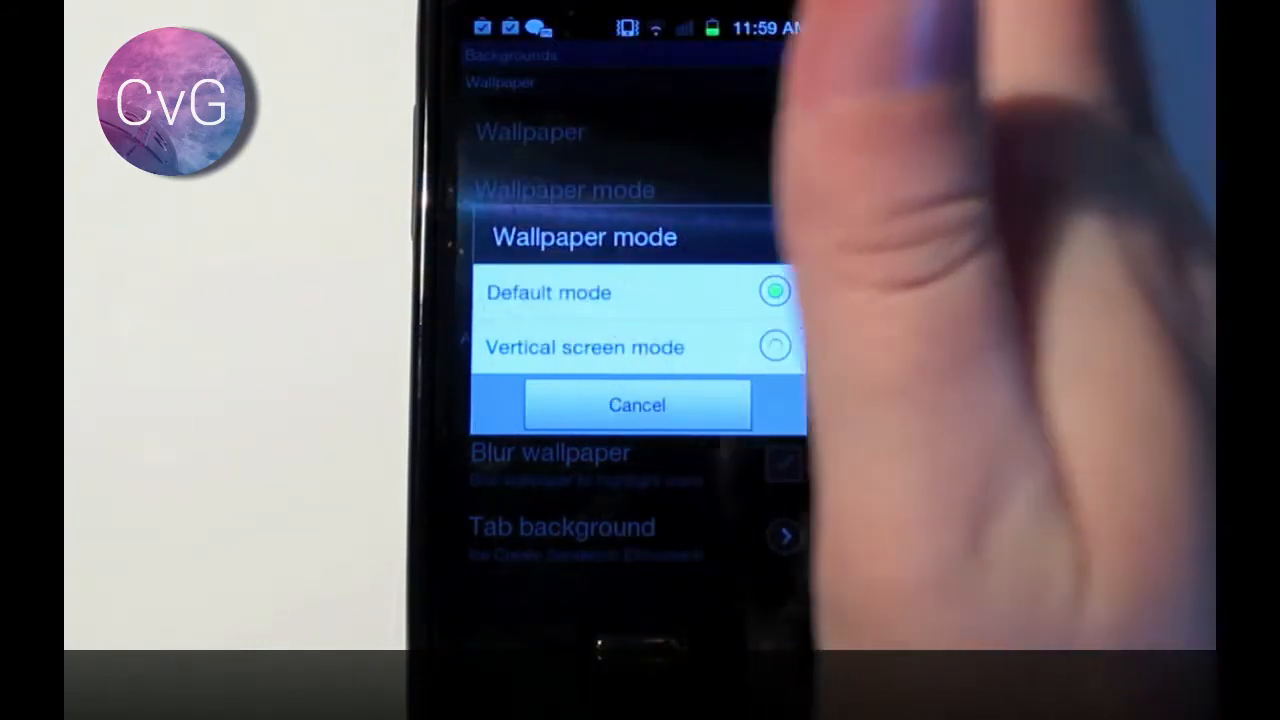
click(636, 404)
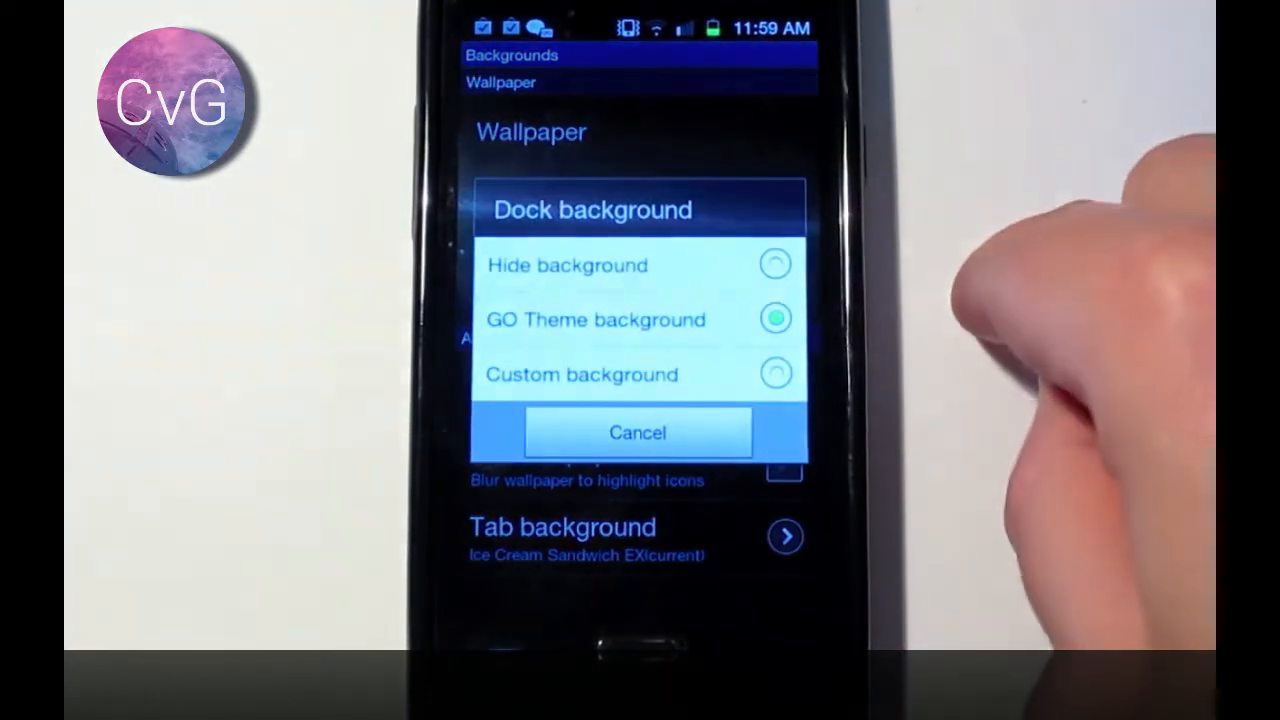
click(636, 432)
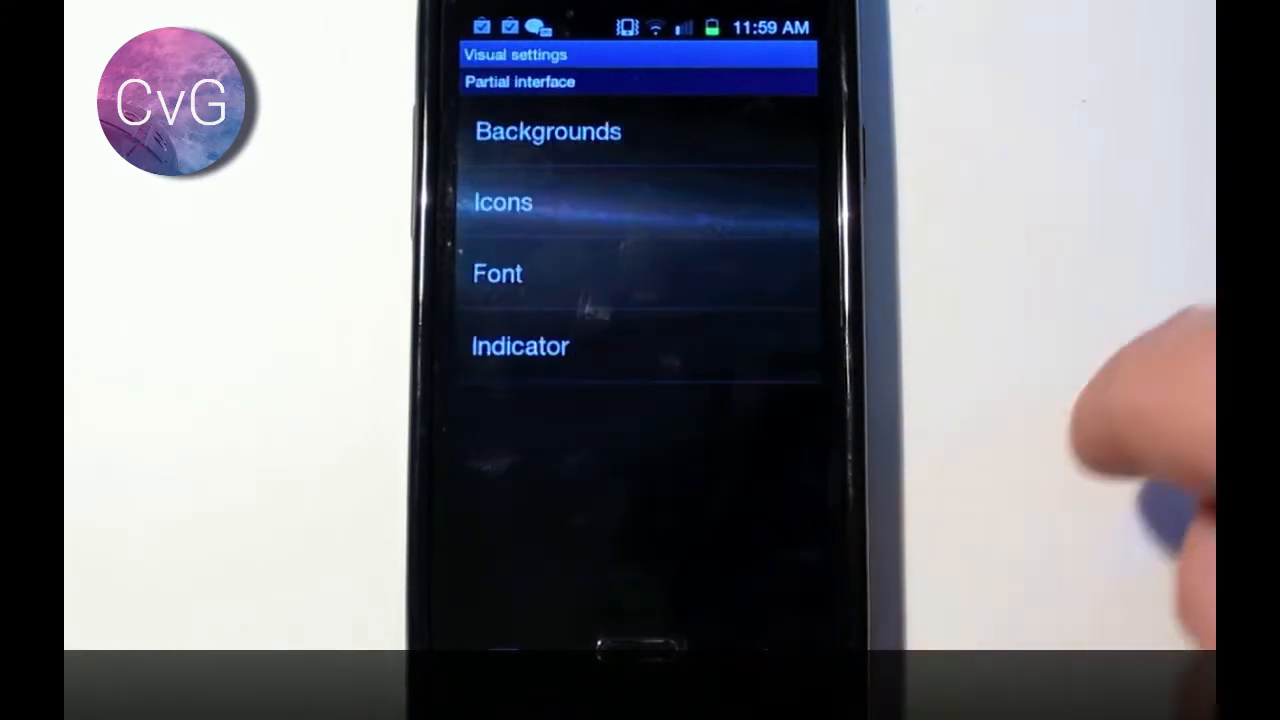
Step: In Font settings, scan for font packages and browse the Select font list to pick one
click(504, 202)
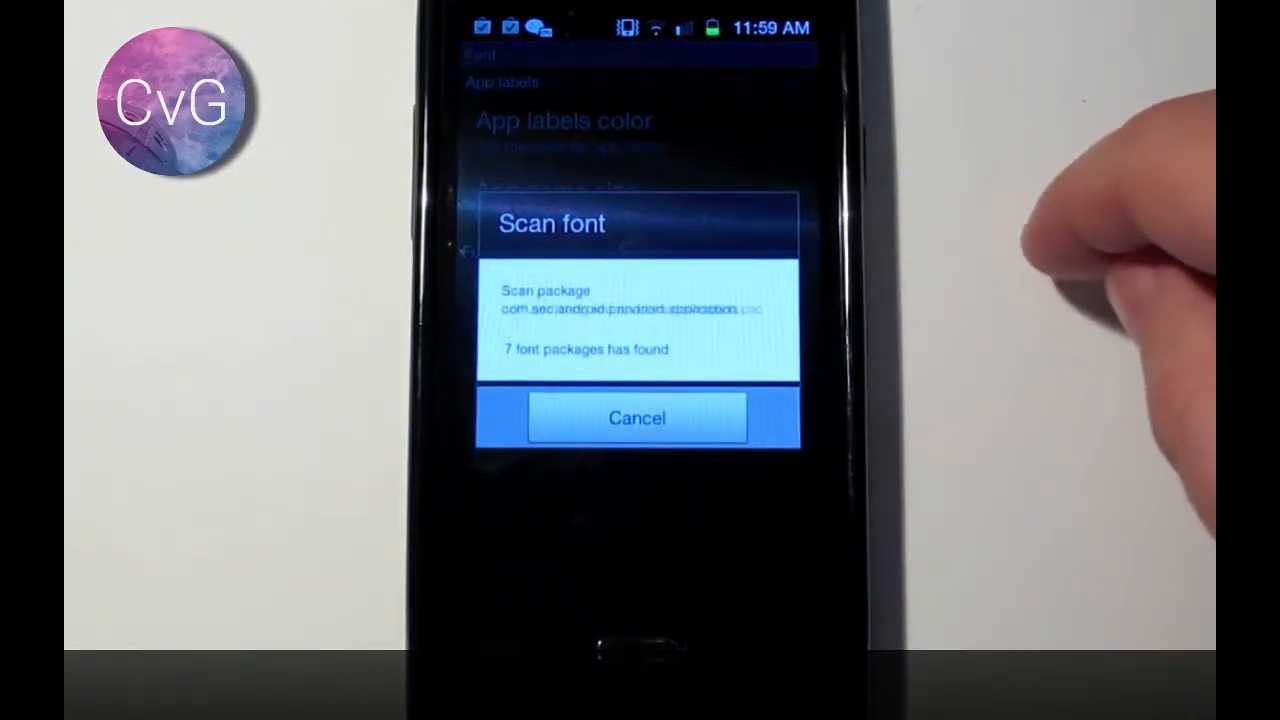
click(636, 418)
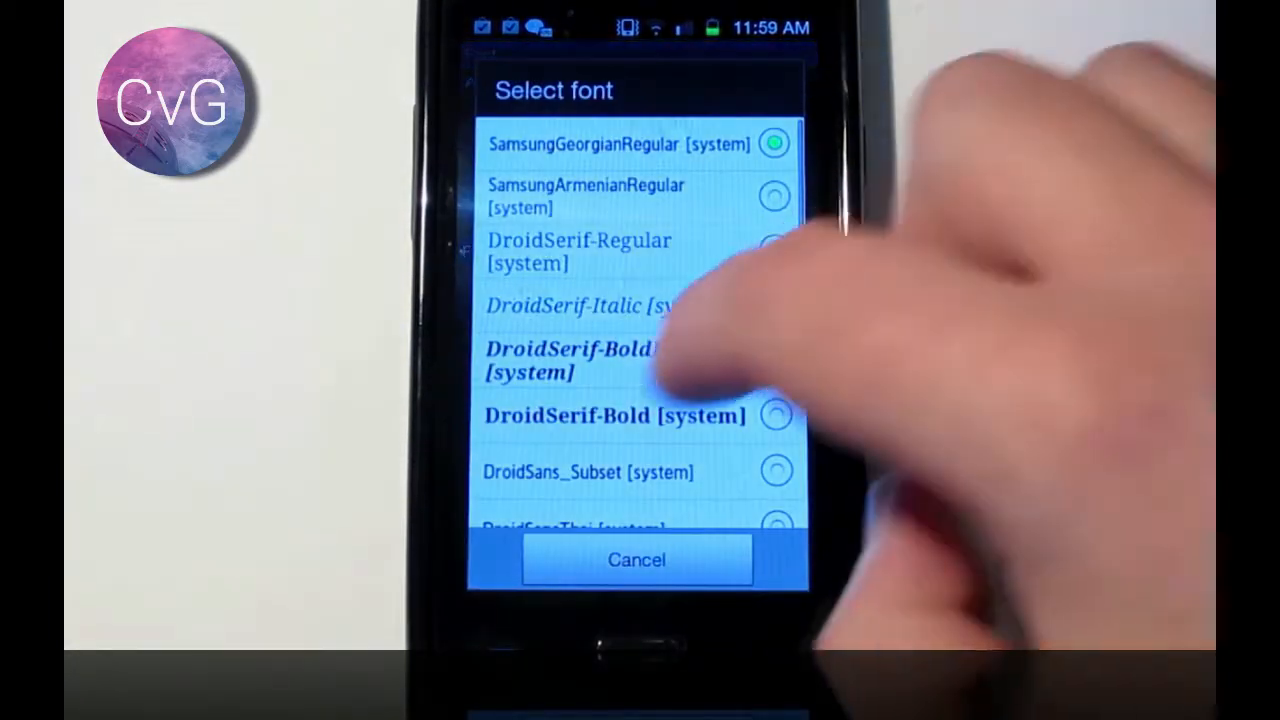
scroll(down, 3)
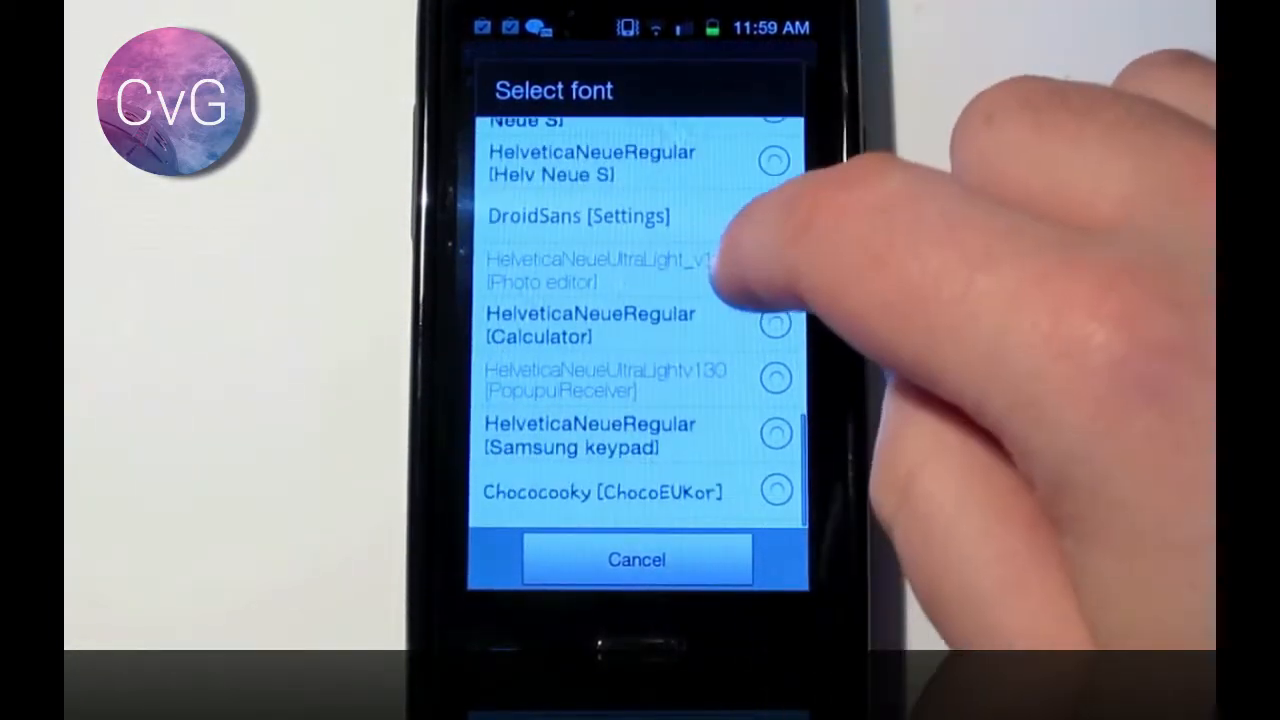
scroll(down, 3)
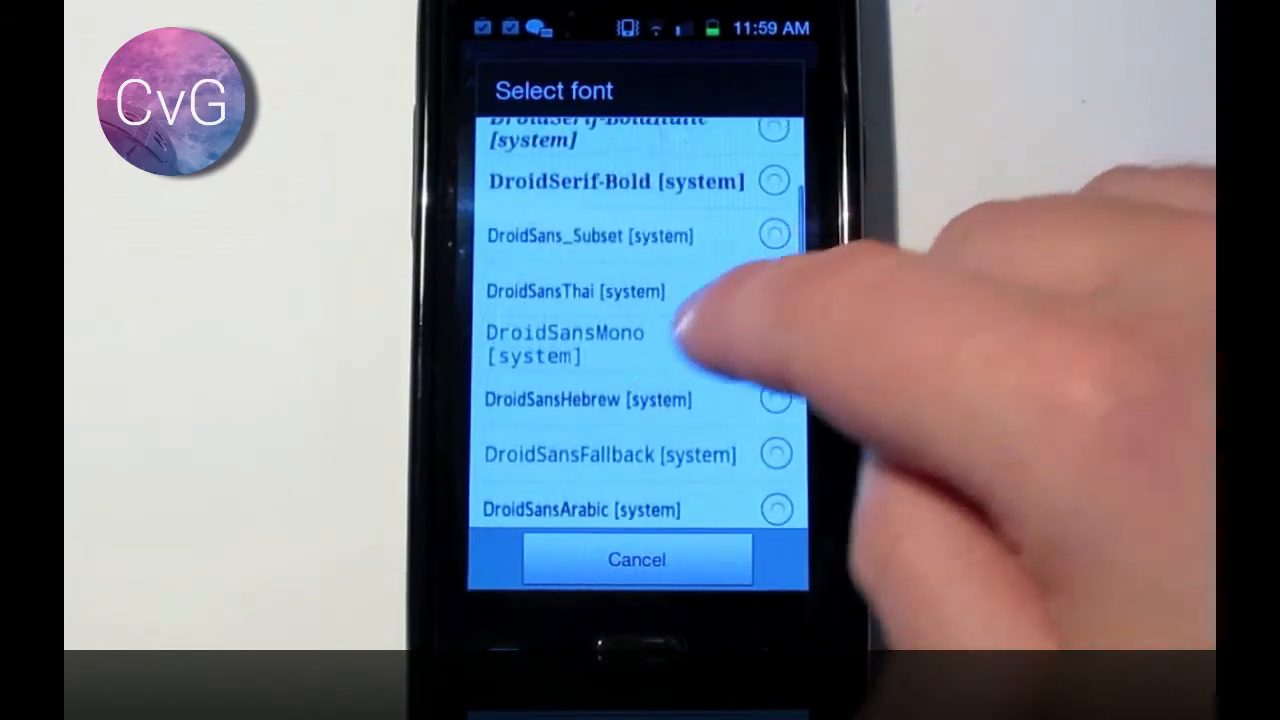
scroll(down, 3)
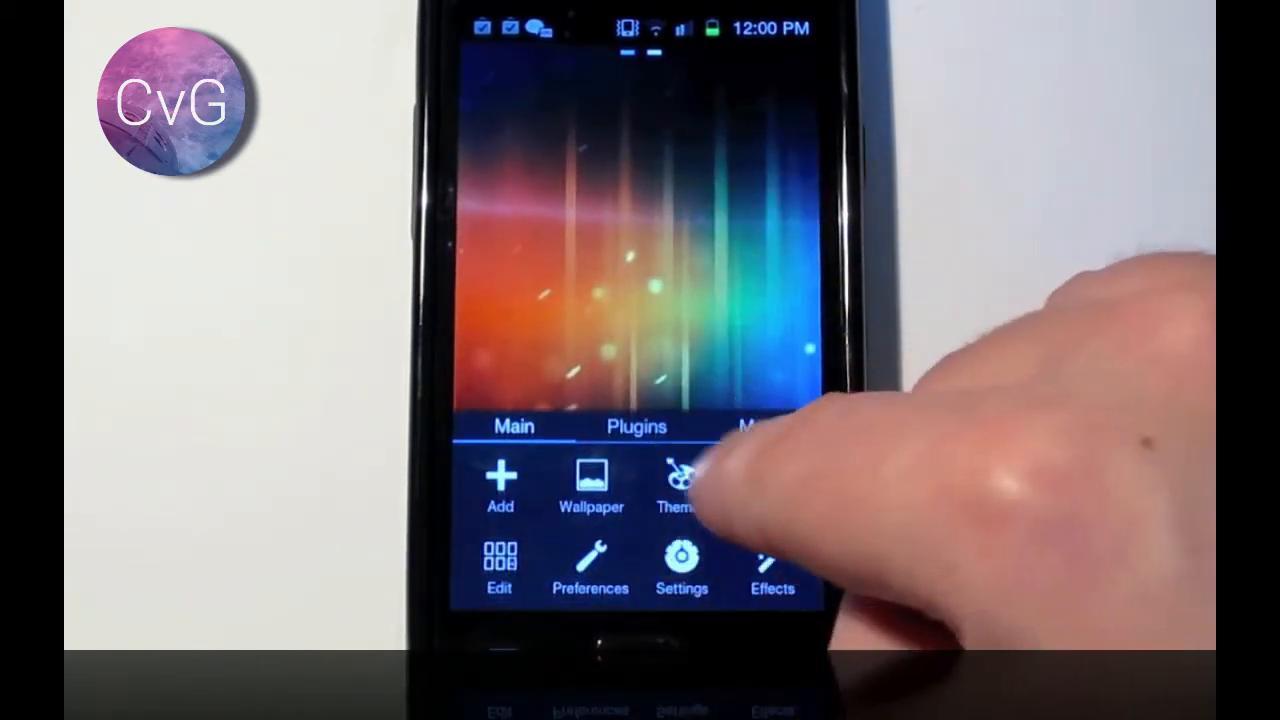
Step: In Preferences > Screen settings, set Dock row to 1 instead of three
click(588, 564)
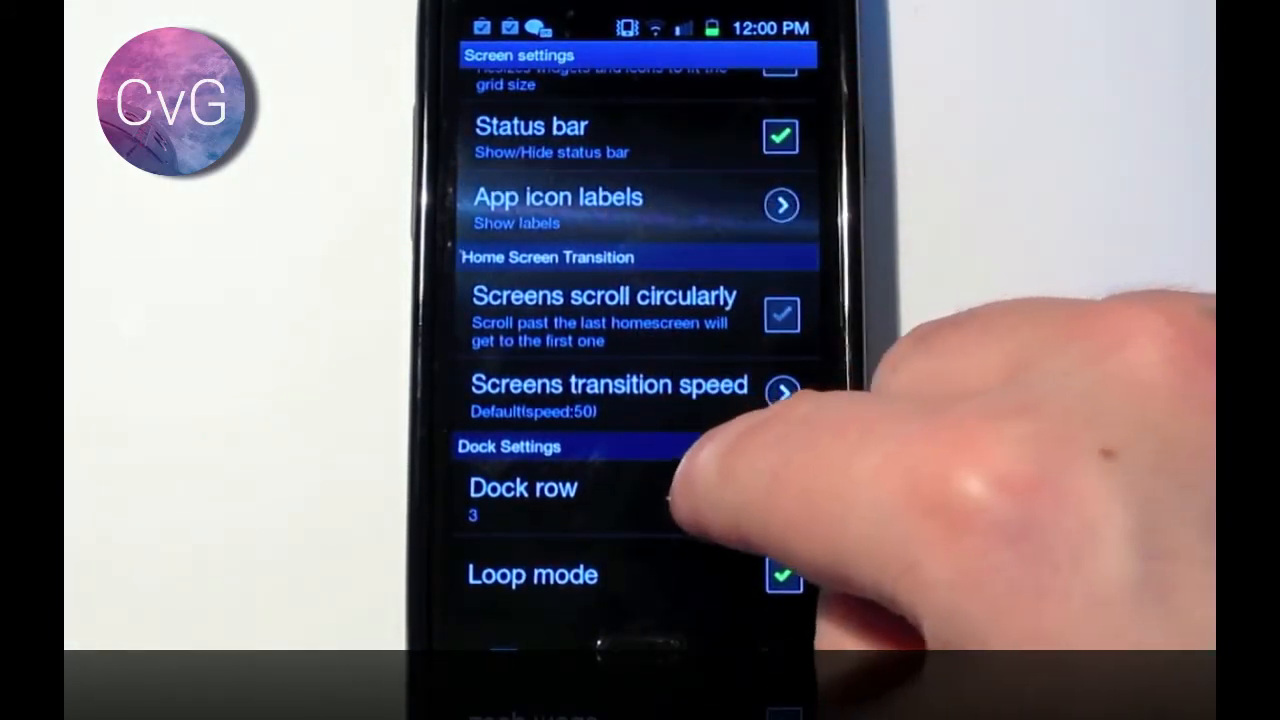
click(524, 488)
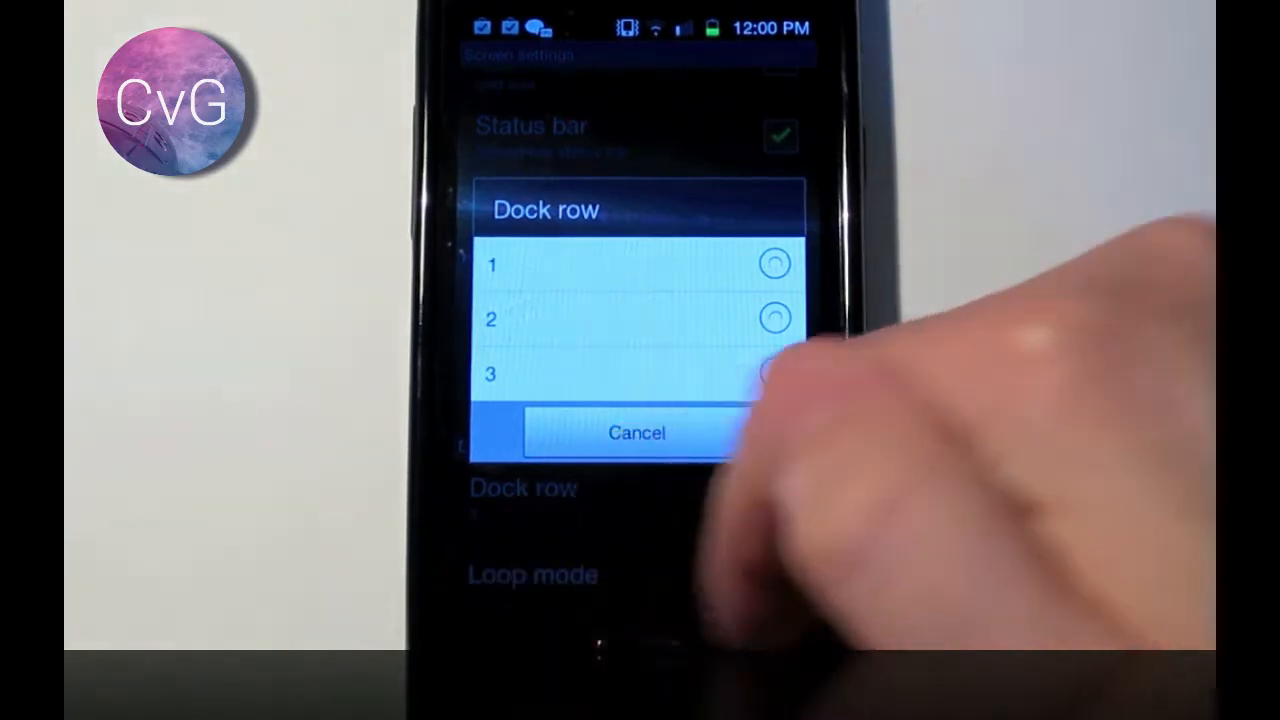
click(776, 374)
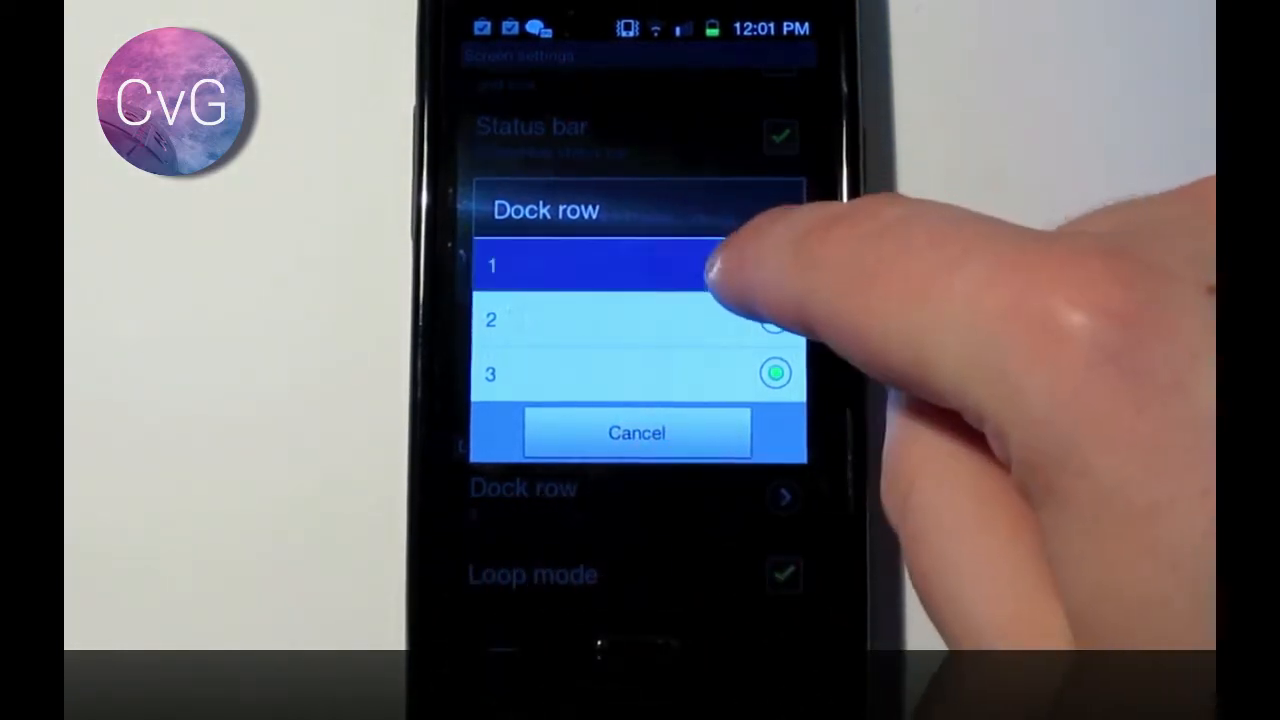
click(600, 264)
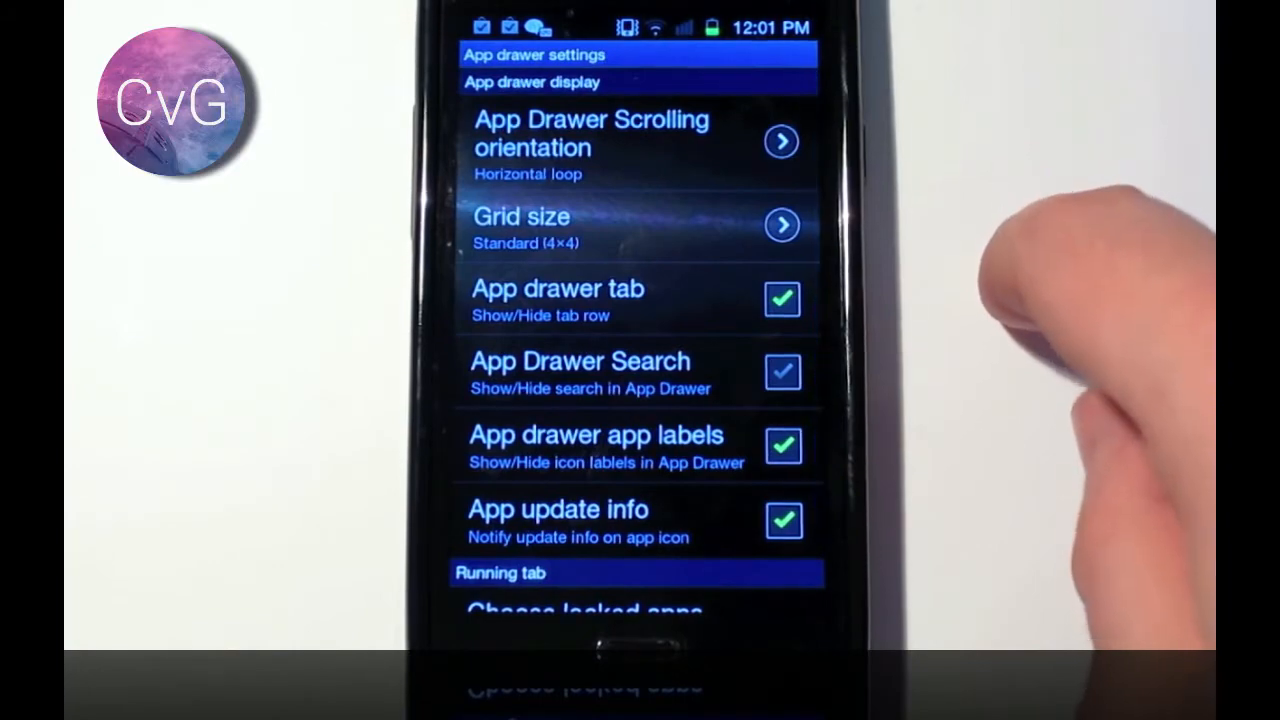
Step: In Effects settings, choose a new Homescreen transition effect
scroll(up, 3)
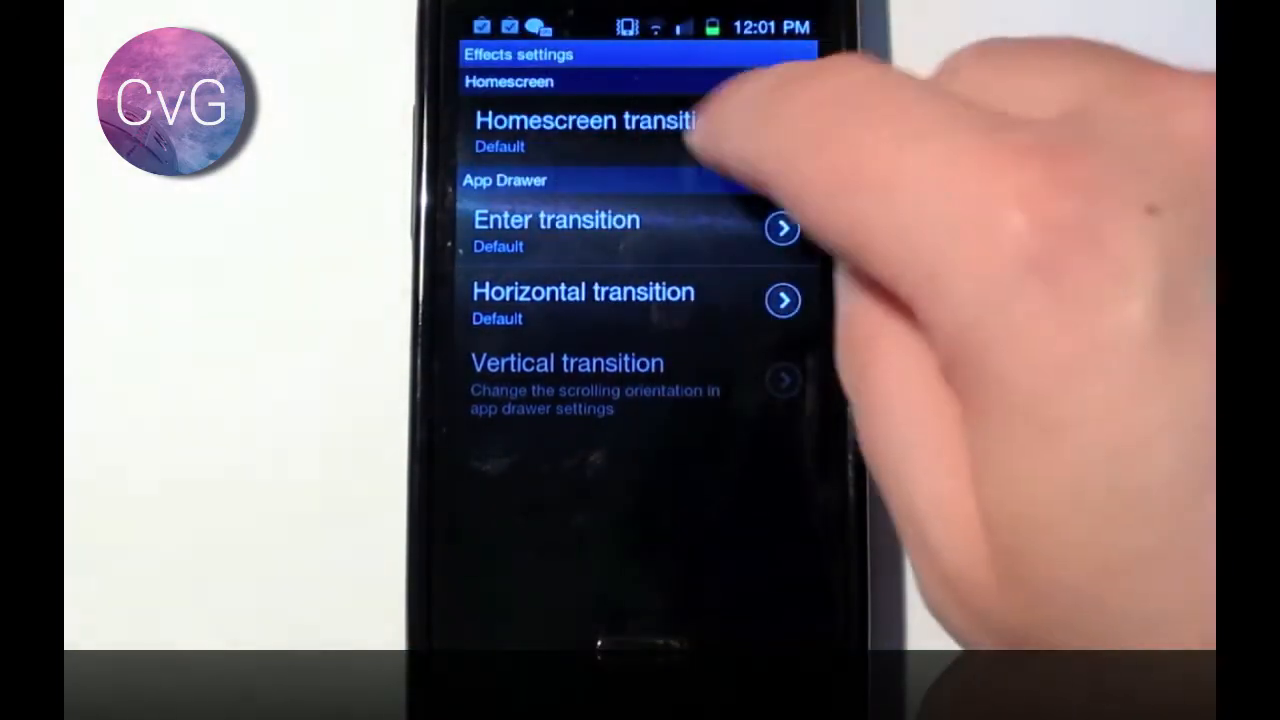
click(580, 130)
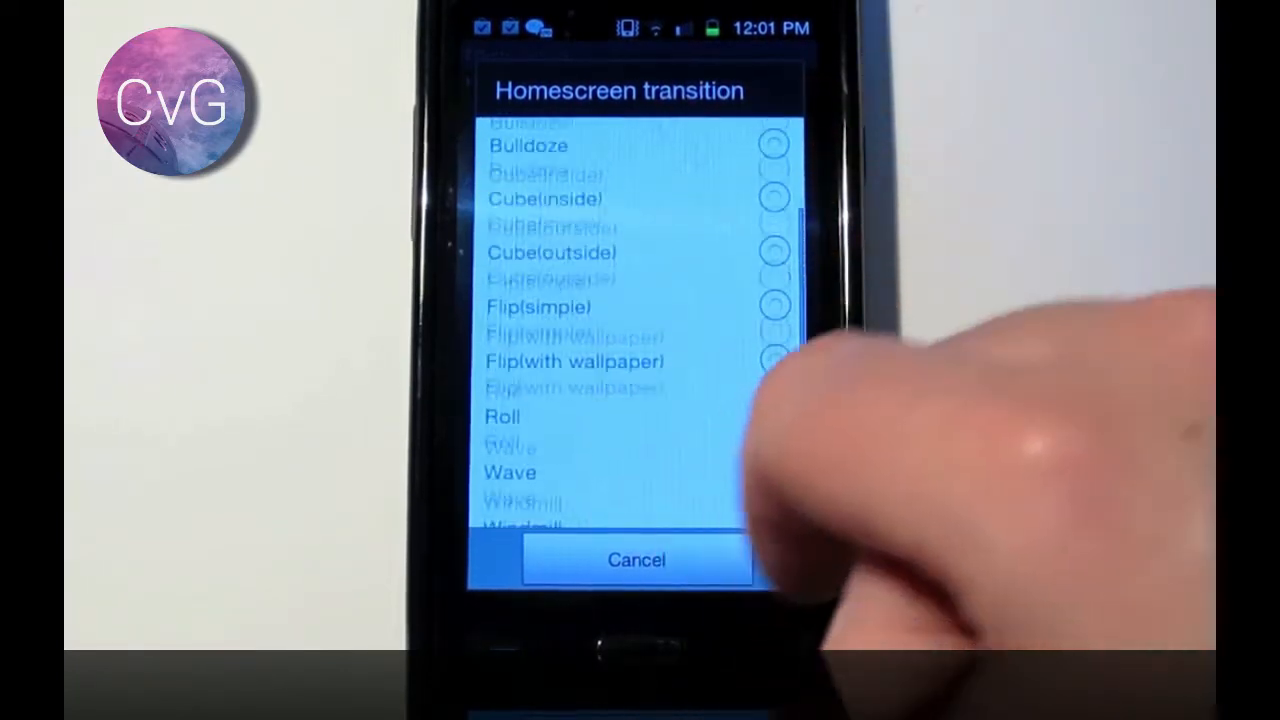
click(636, 560)
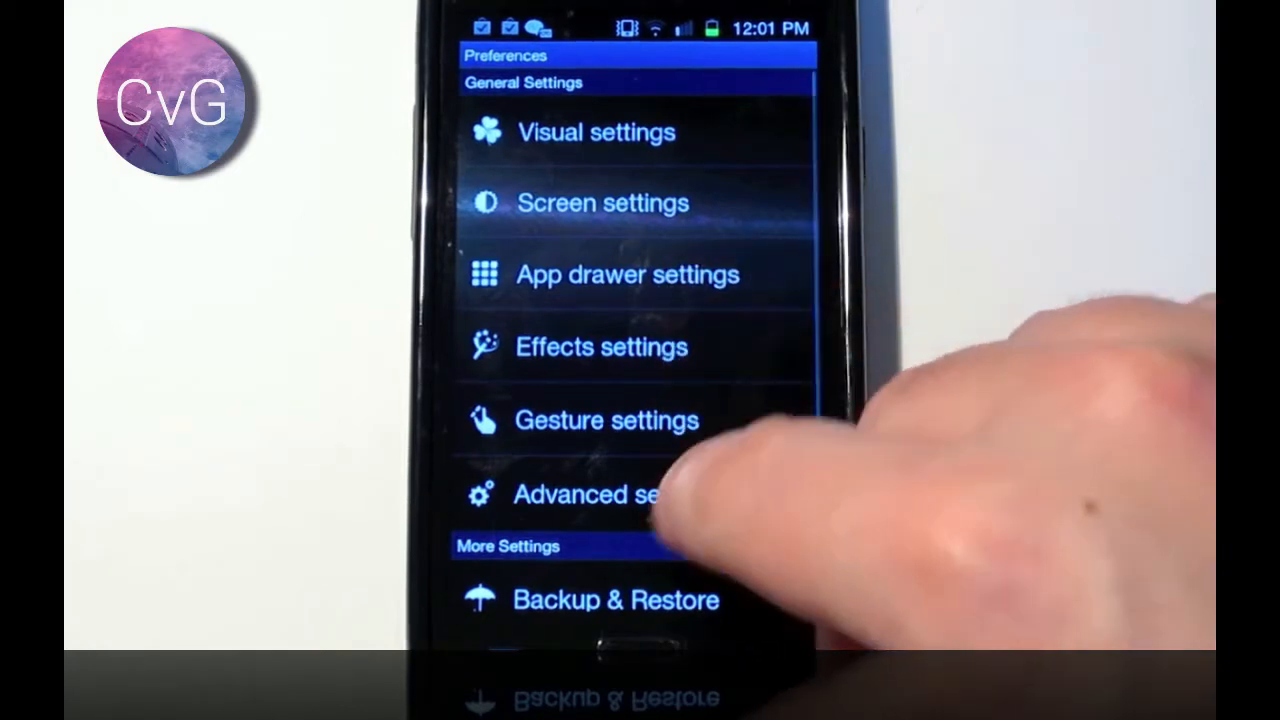
Step: Enter Advanced settings from Preferences and toggle one of its checkbox options
click(584, 494)
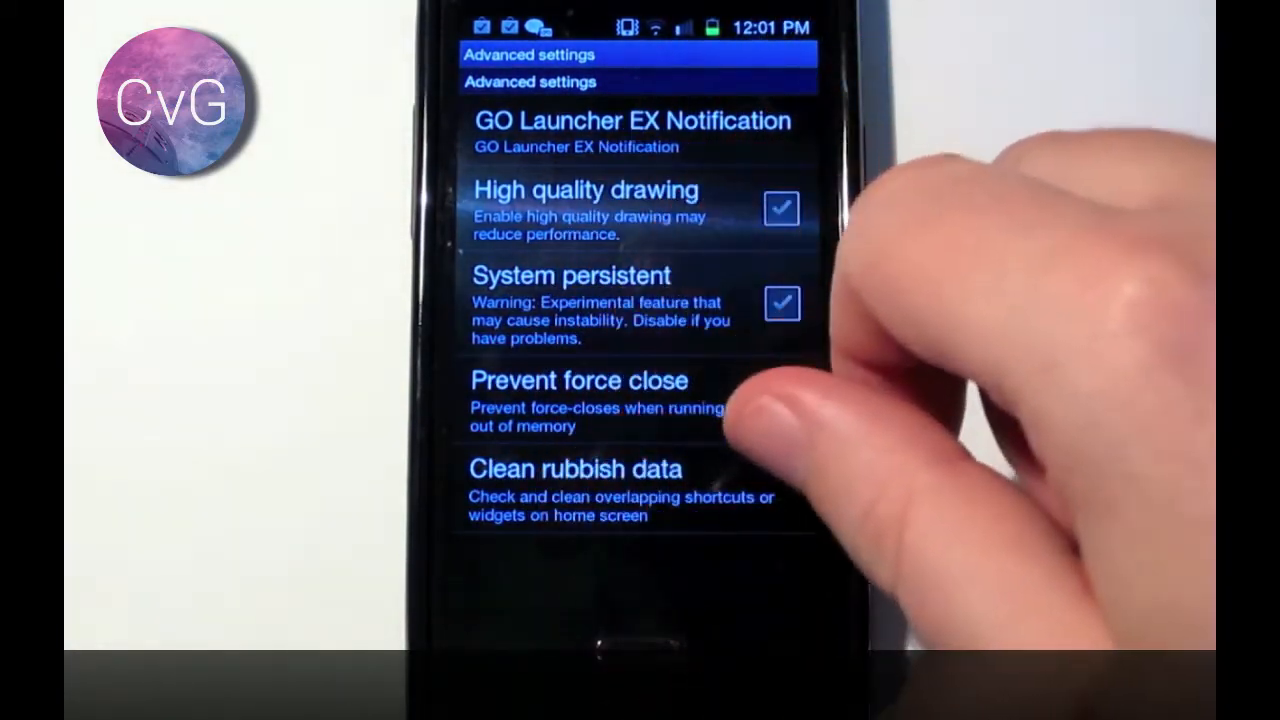
click(782, 400)
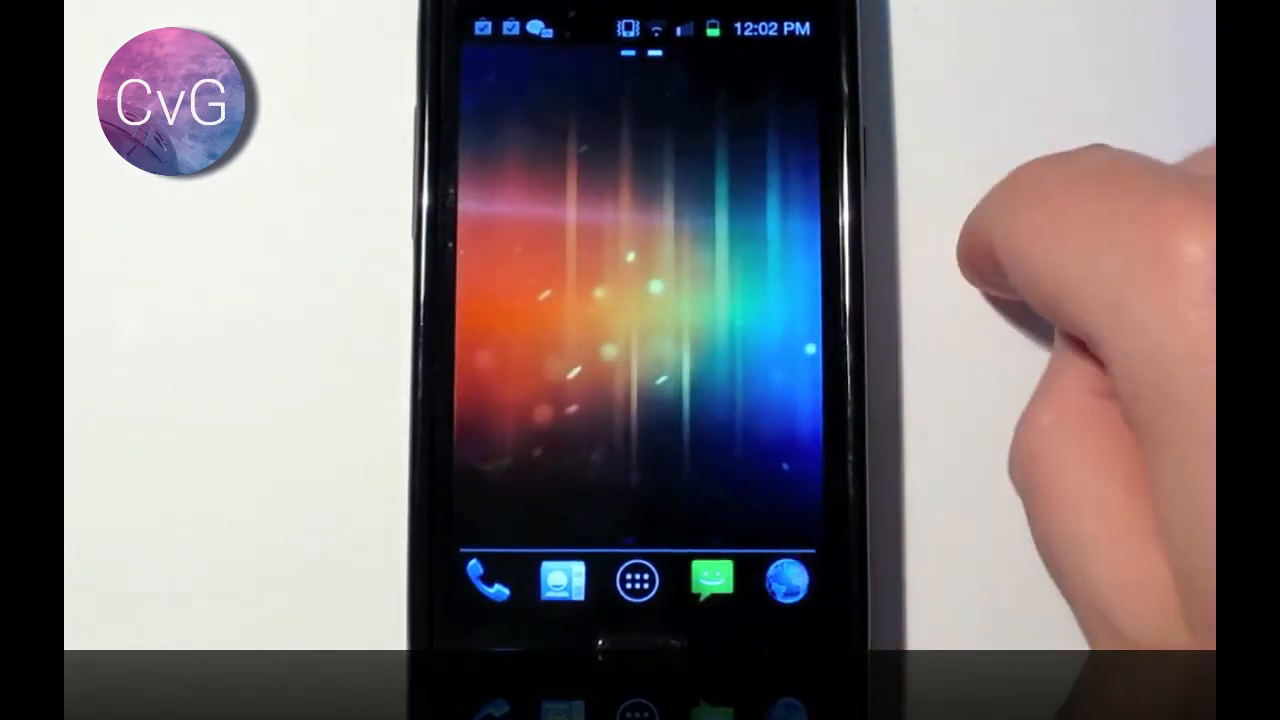
mouse_move(1050, 300)
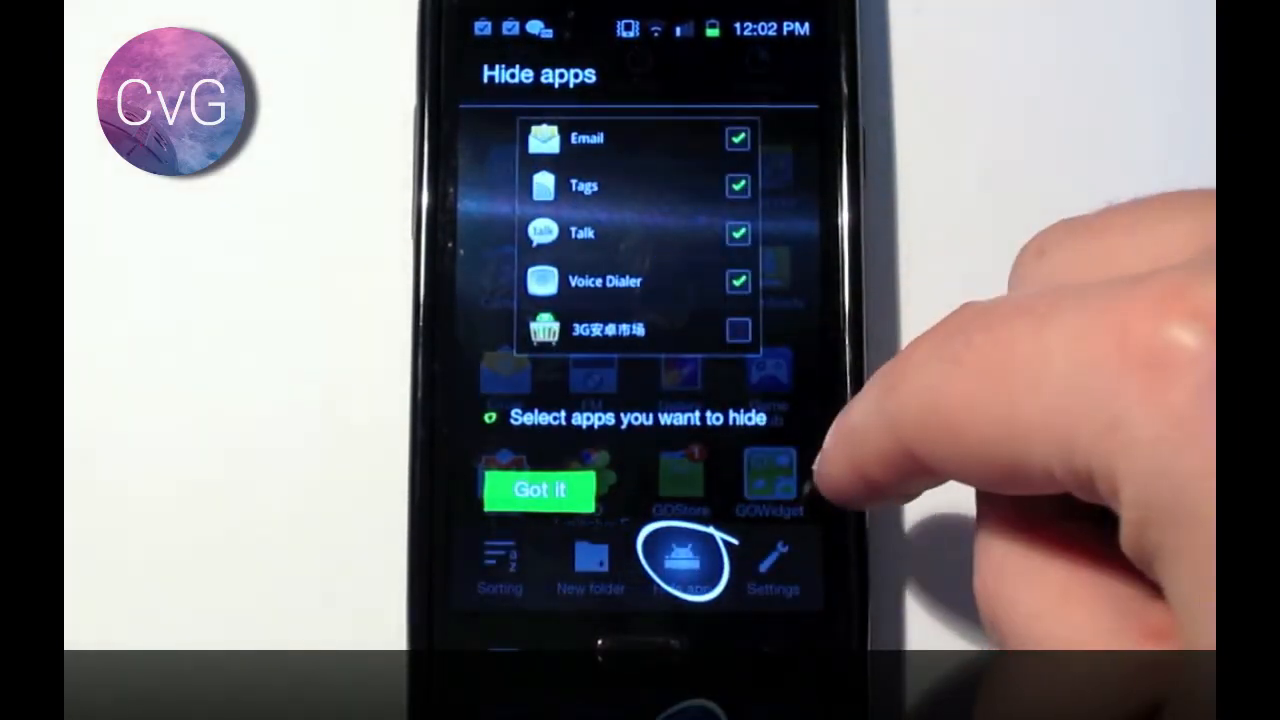
Step: Acknowledge the Hide apps tip with Got it in the app drawer
click(540, 490)
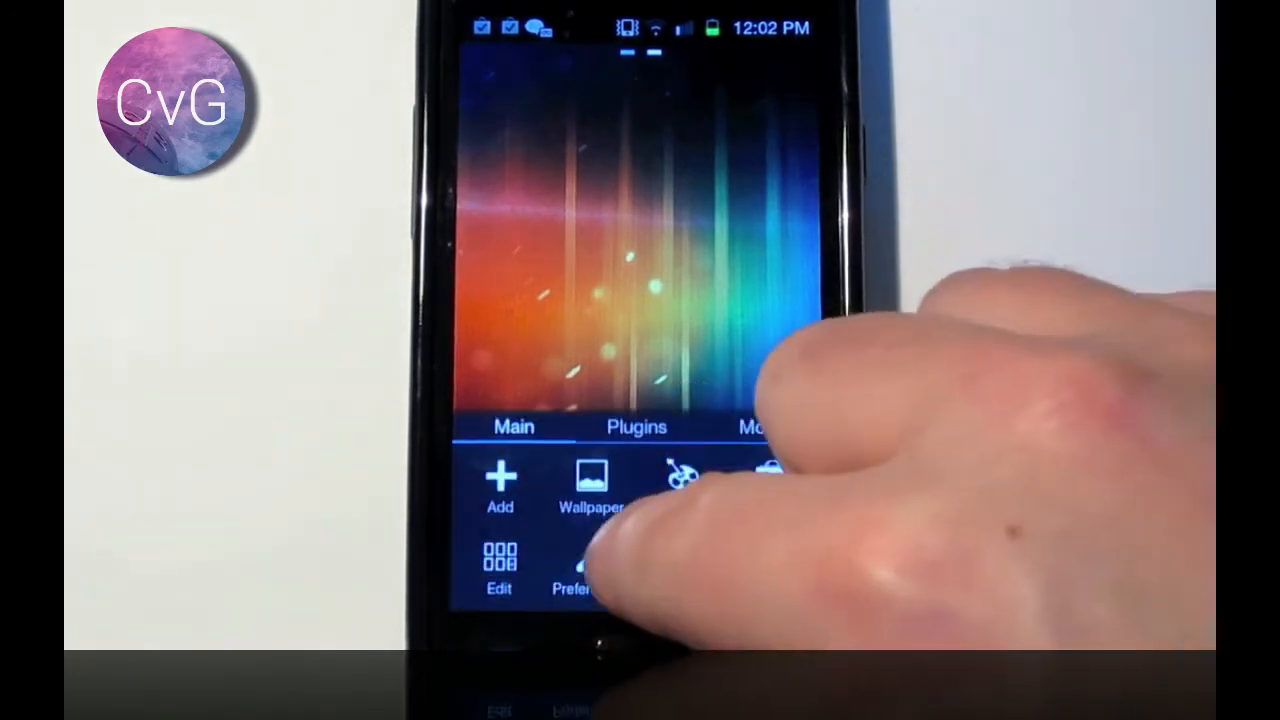
Step: In Preferences > App drawer settings, uncheck App drawer tab to remove the tab row
click(576, 564)
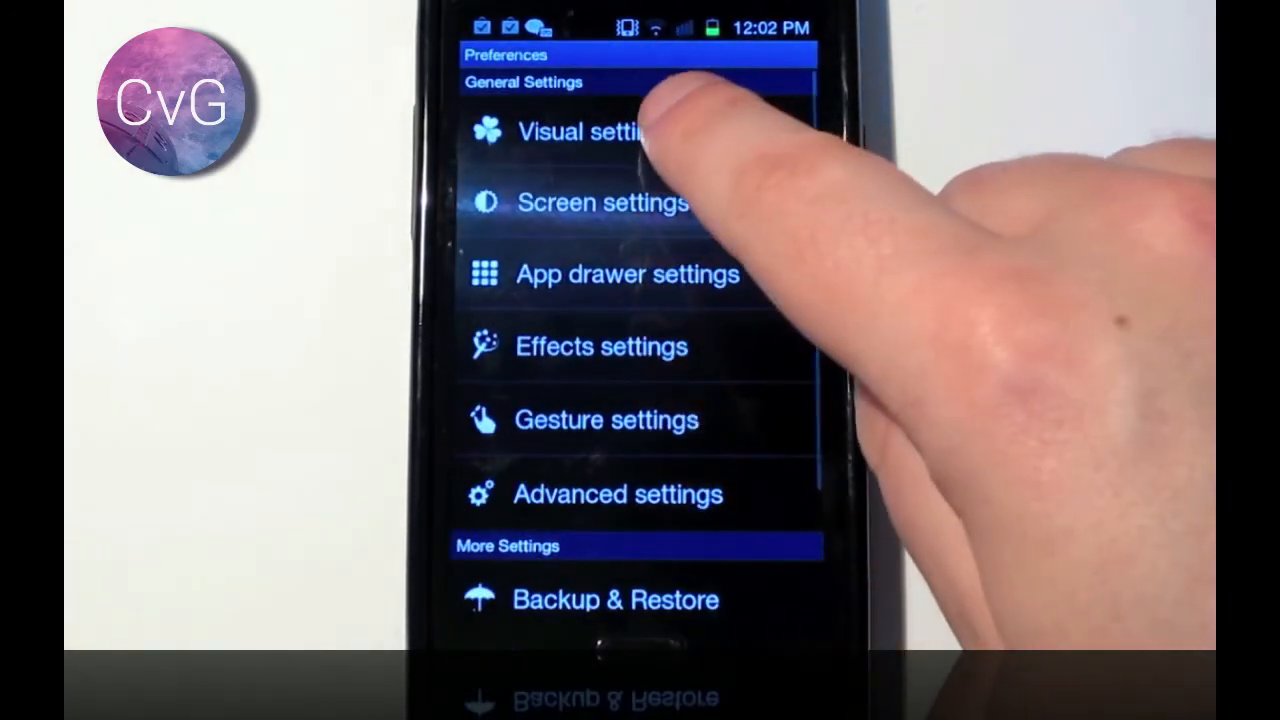
click(580, 132)
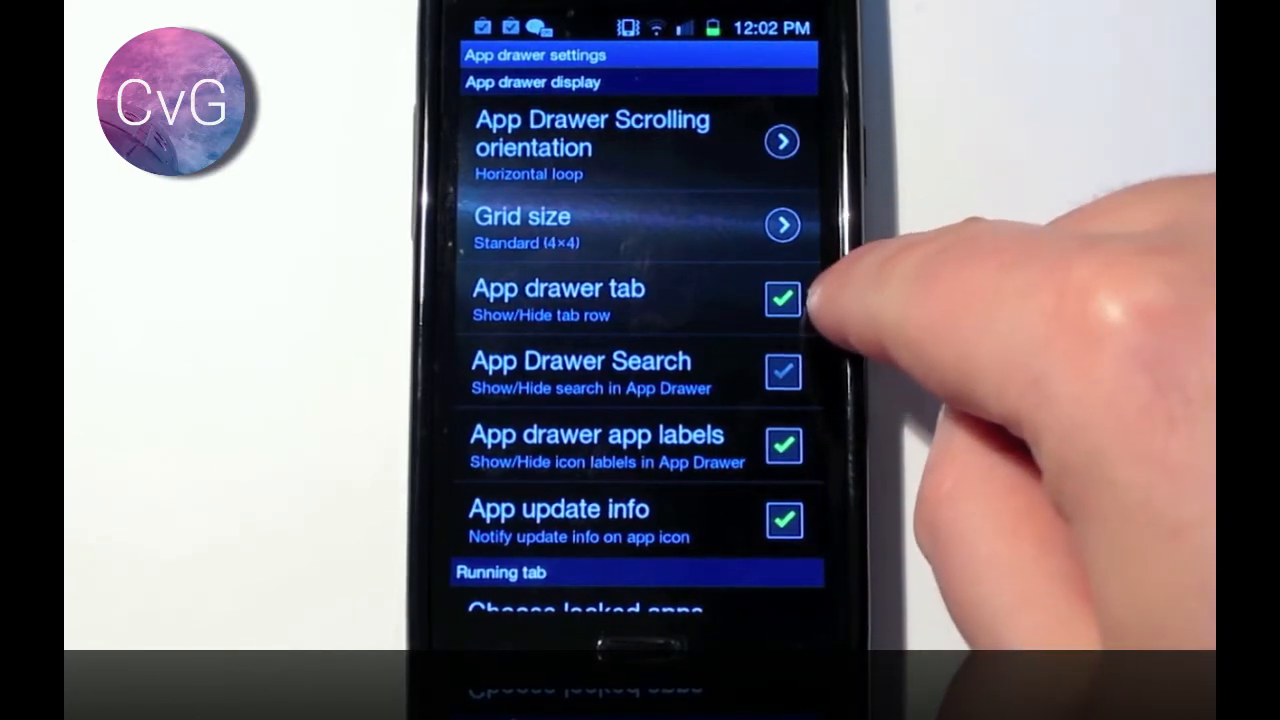
click(784, 300)
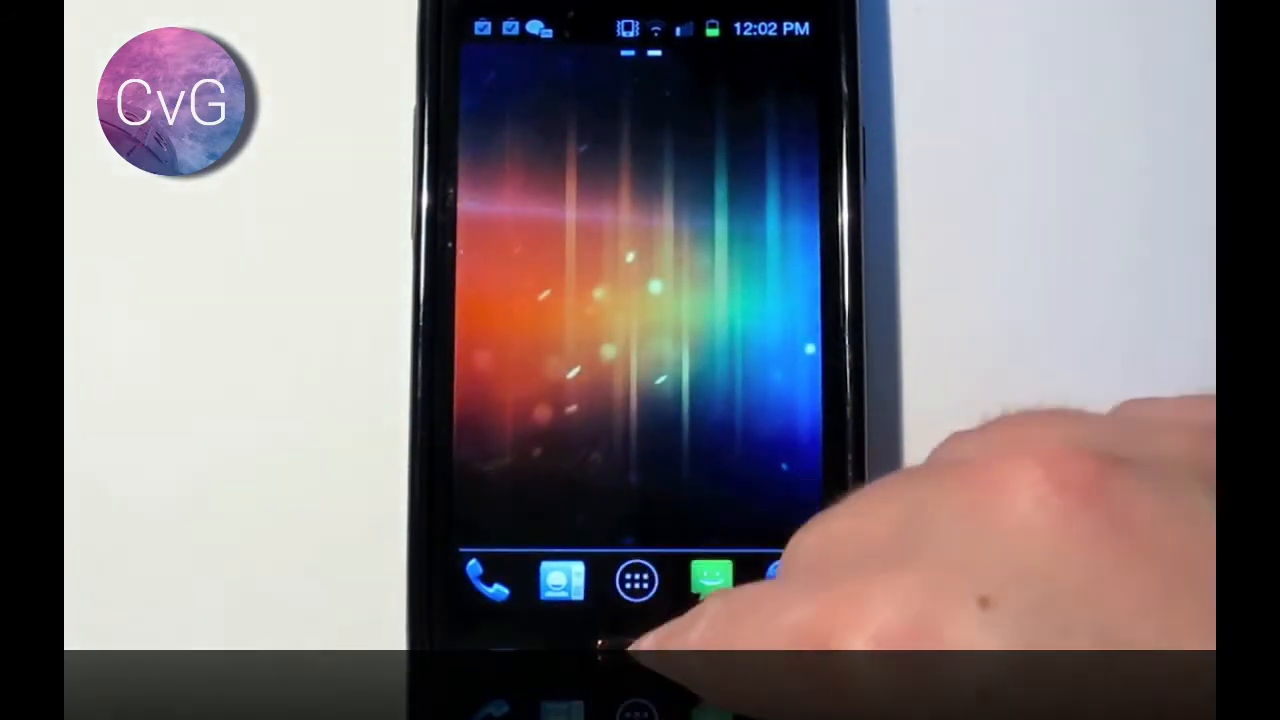
click(632, 582)
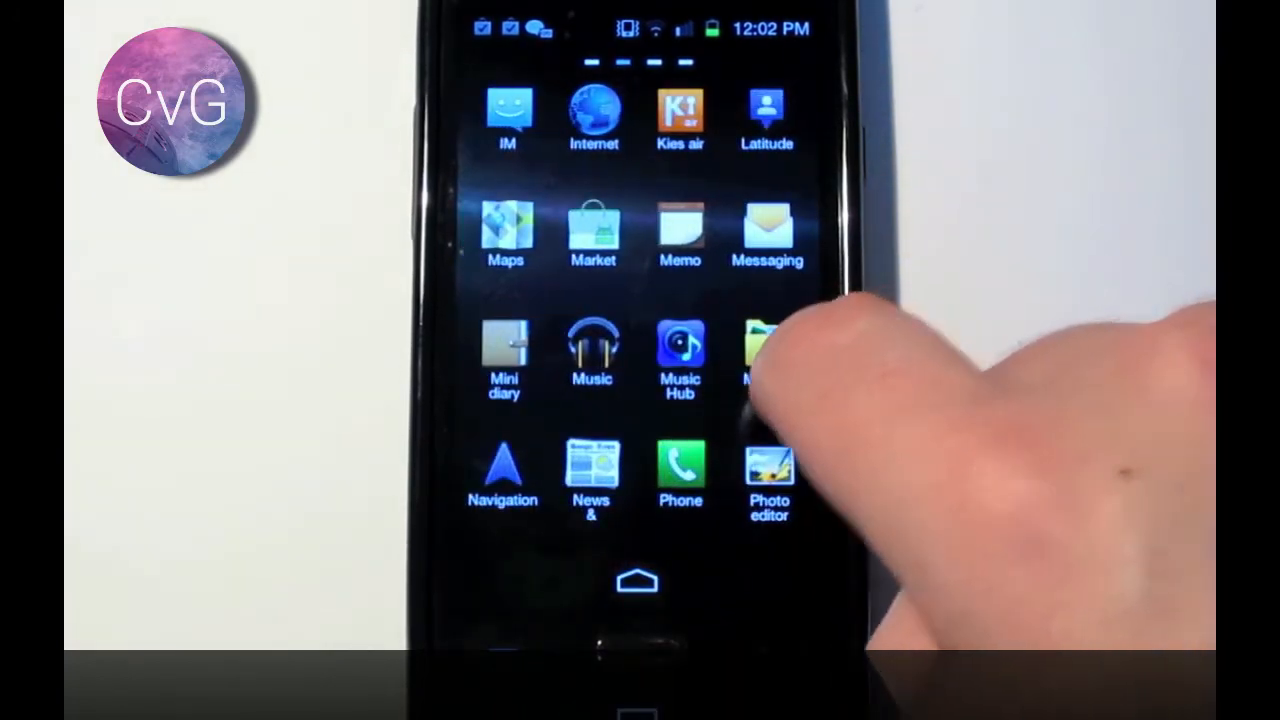
scroll(left, 3)
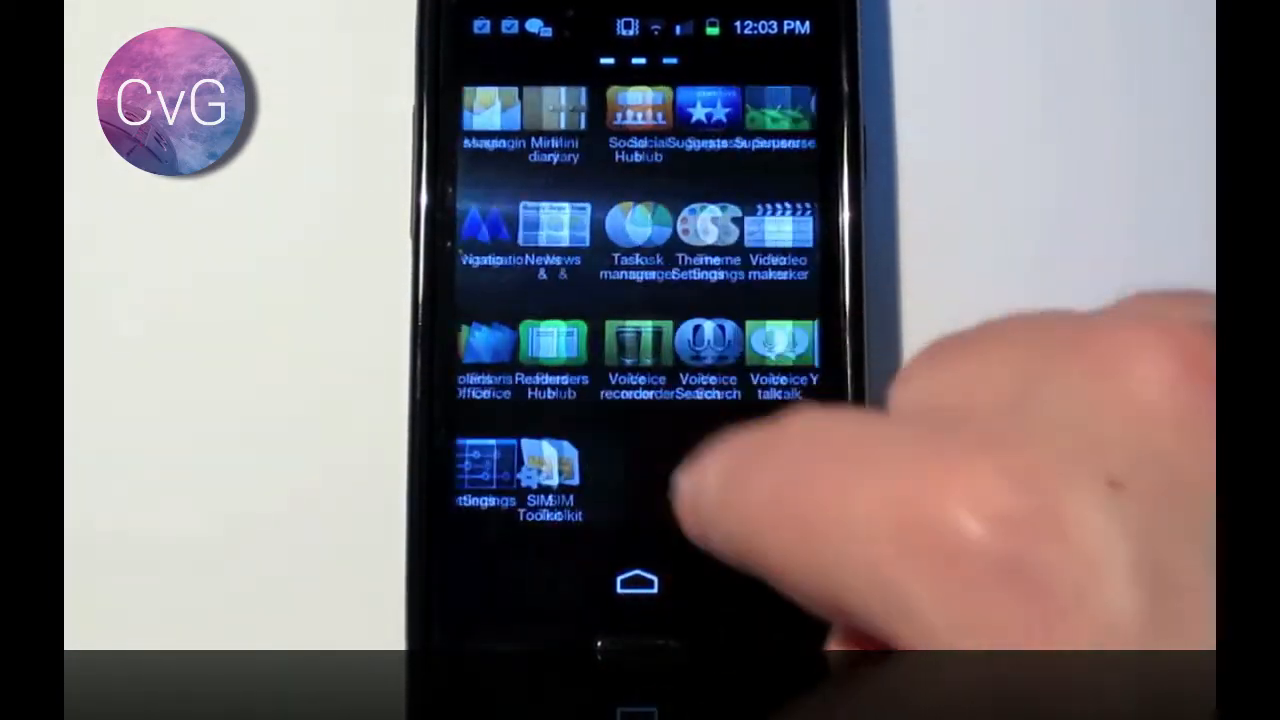
click(638, 582)
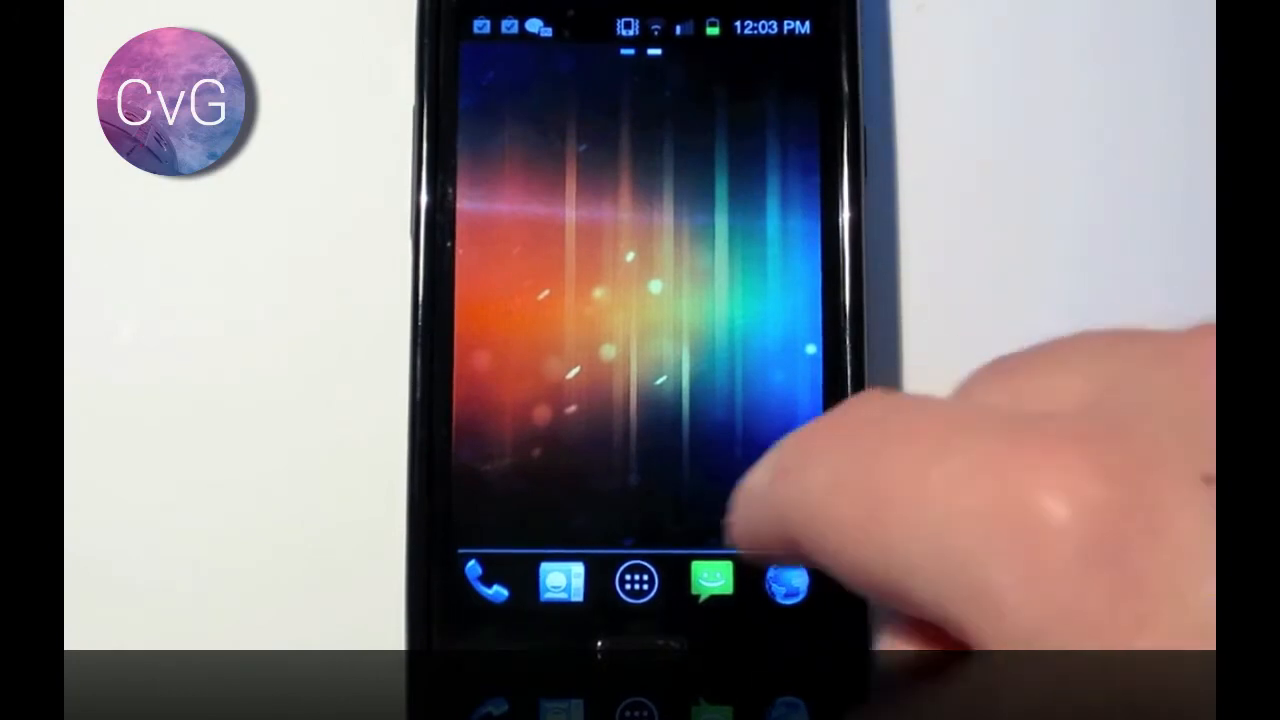